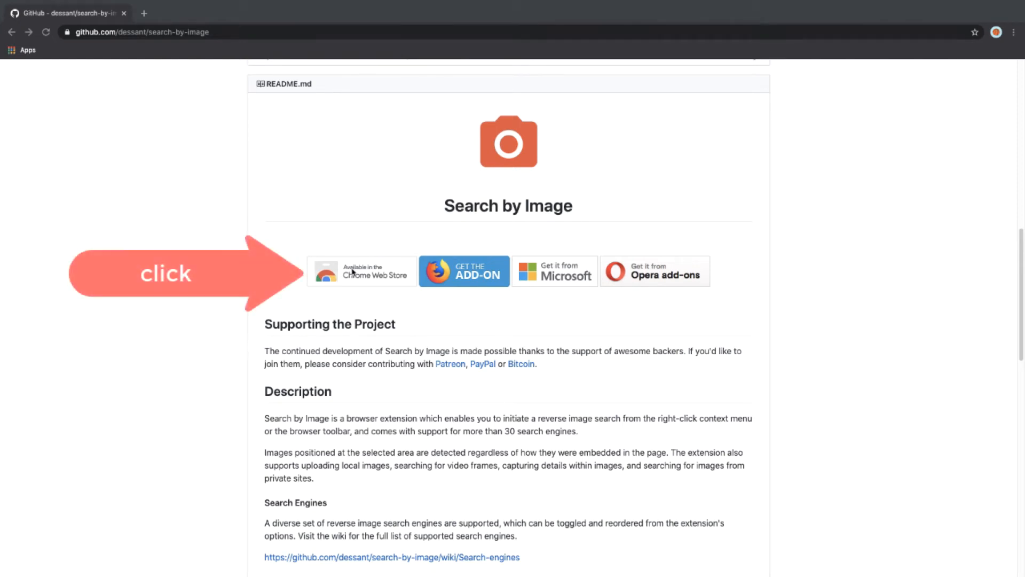
mouse_move(360, 271)
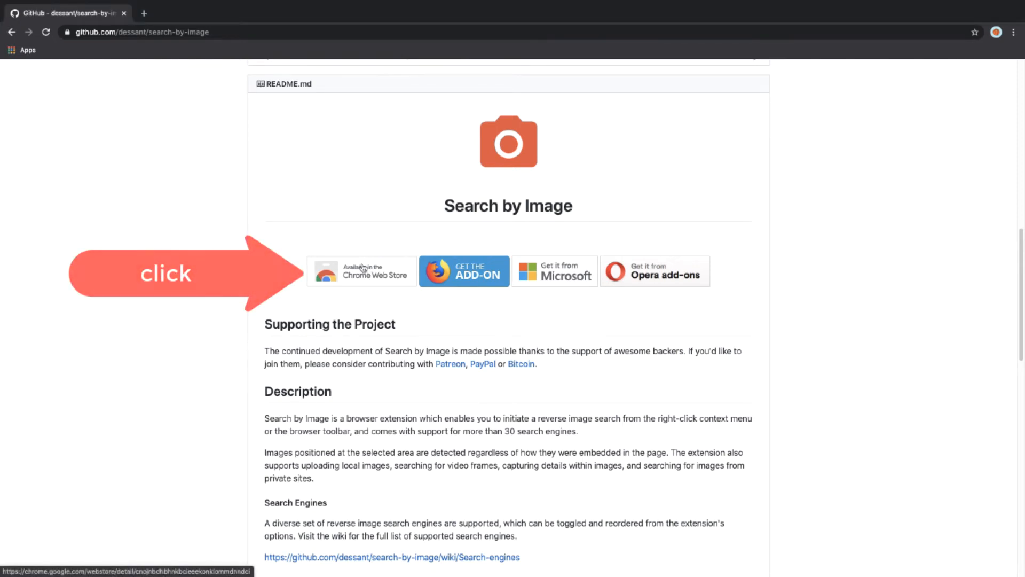
Follow the GitHub badge to the Search by Image listing in the Chrome Web Store.
left_click(361, 270)
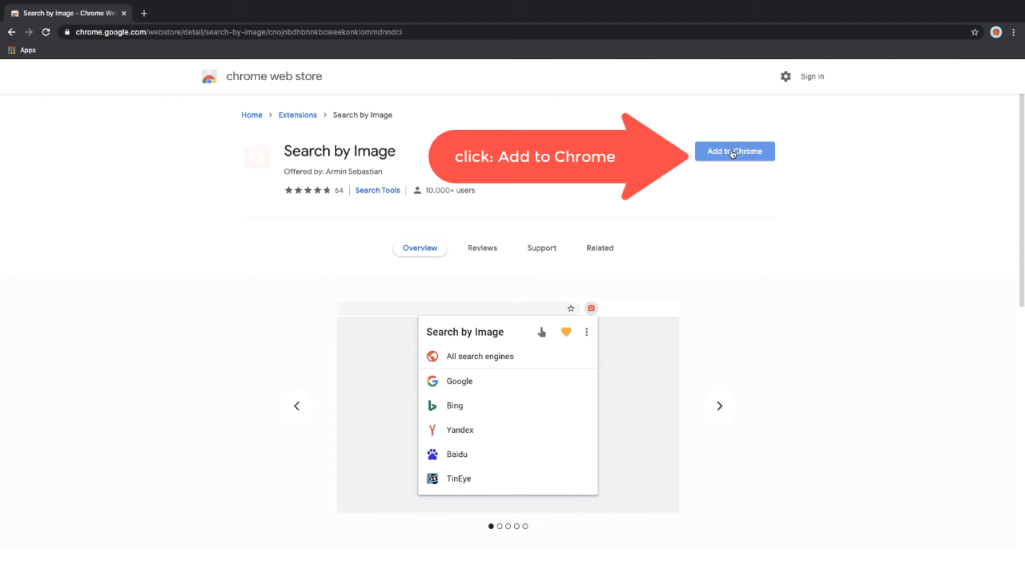
Add Search by Image to Chrome, confirm its permissions and dismiss the installed notice.
left_click(719, 405)
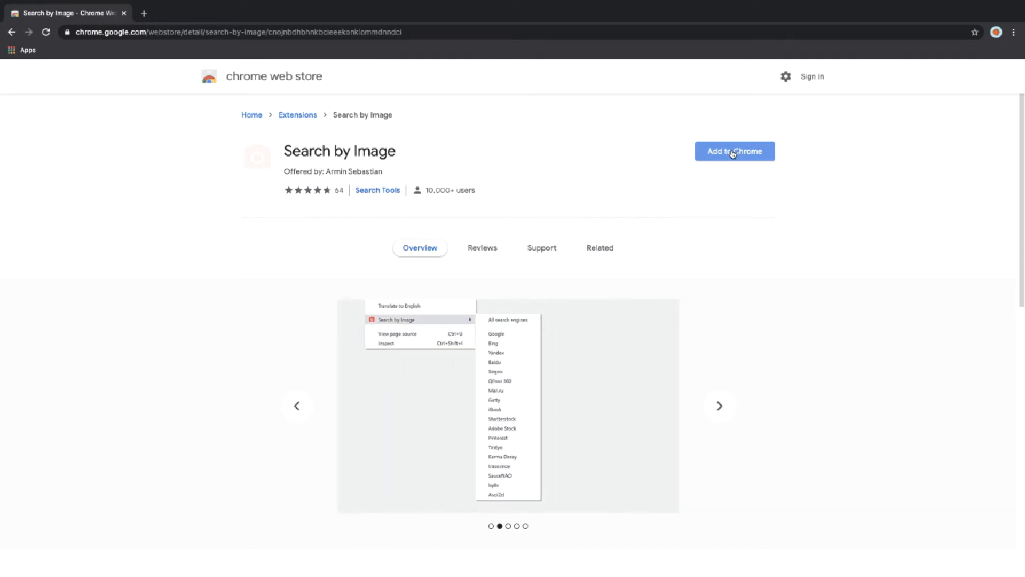
left_click(734, 151)
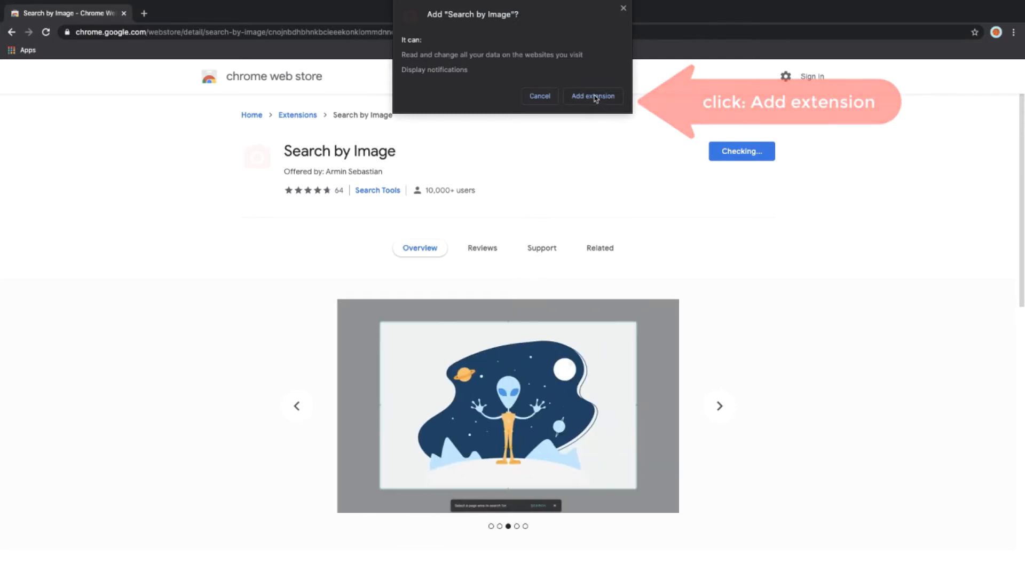
left_click(592, 96)
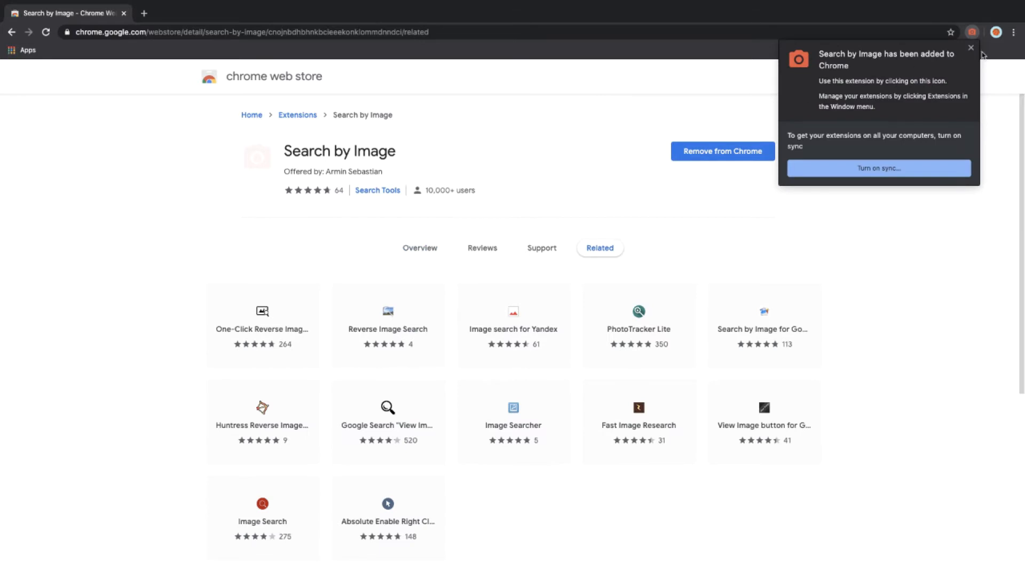
left_click(972, 31)
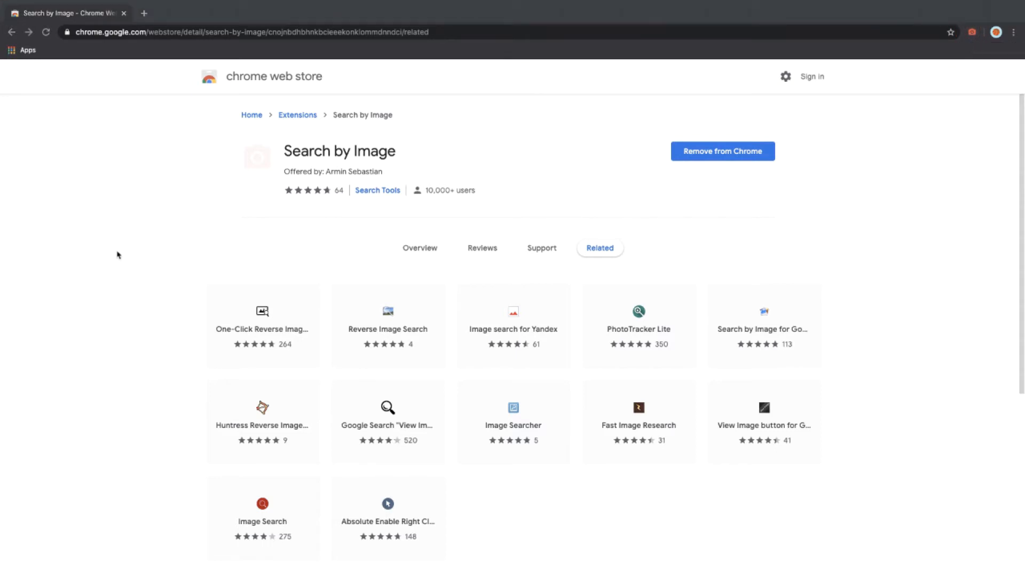
mouse_move(945, 97)
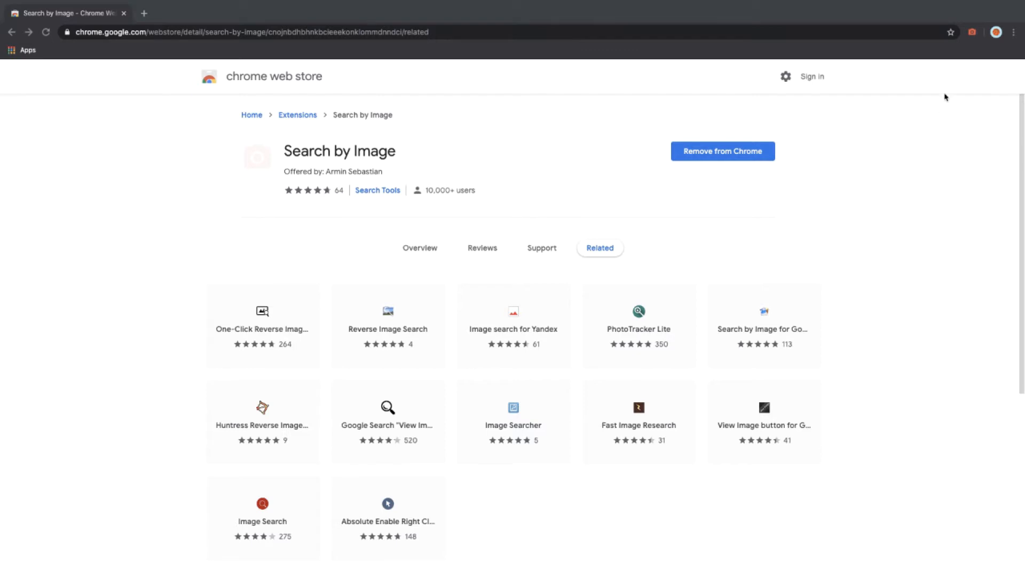
Reach the extension's Options page from its toolbar icon's more-actions menu.
left_click(972, 32)
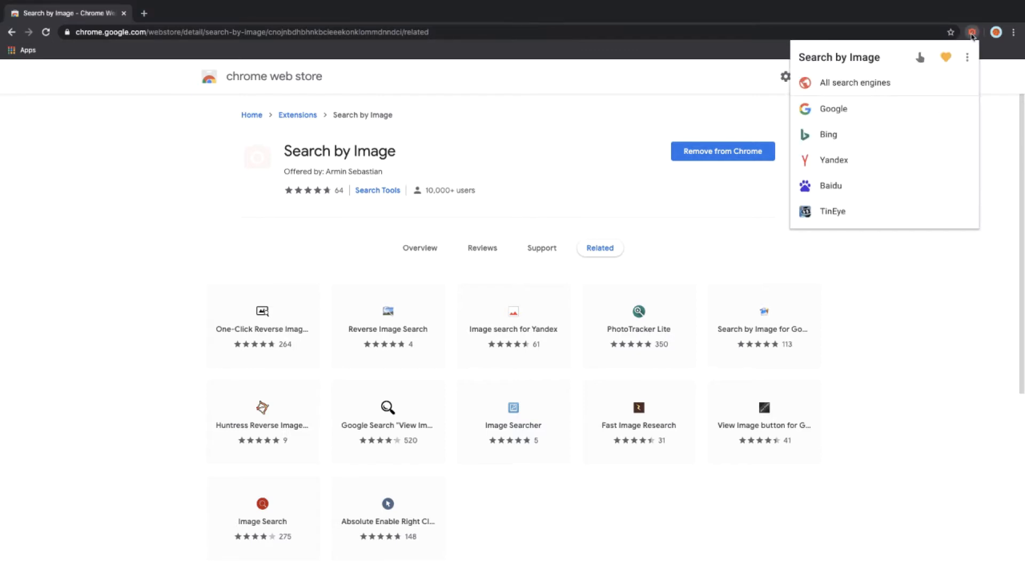
mouse_move(968, 58)
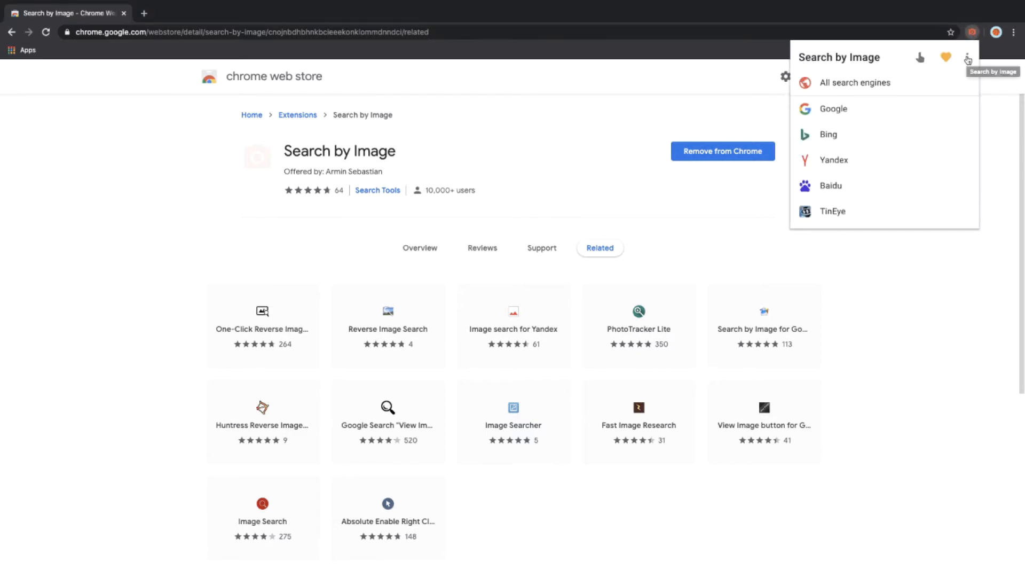
left_click(967, 58)
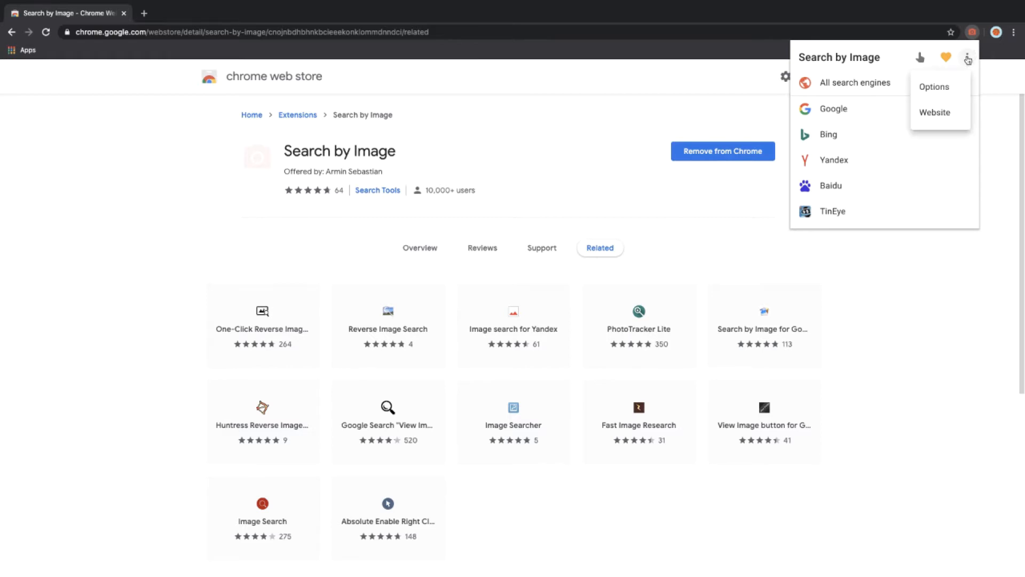
left_click(933, 86)
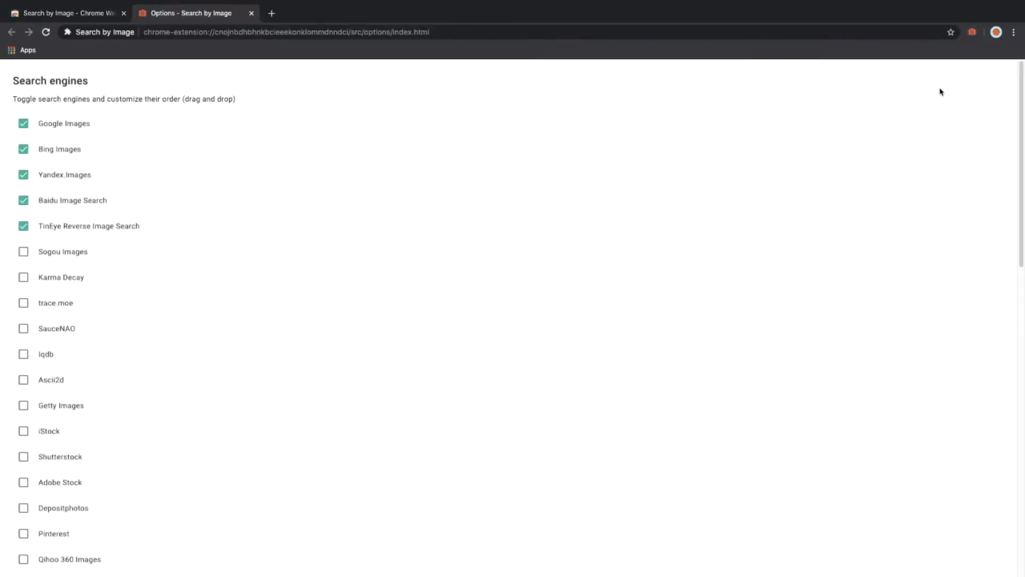
mouse_move(448, 271)
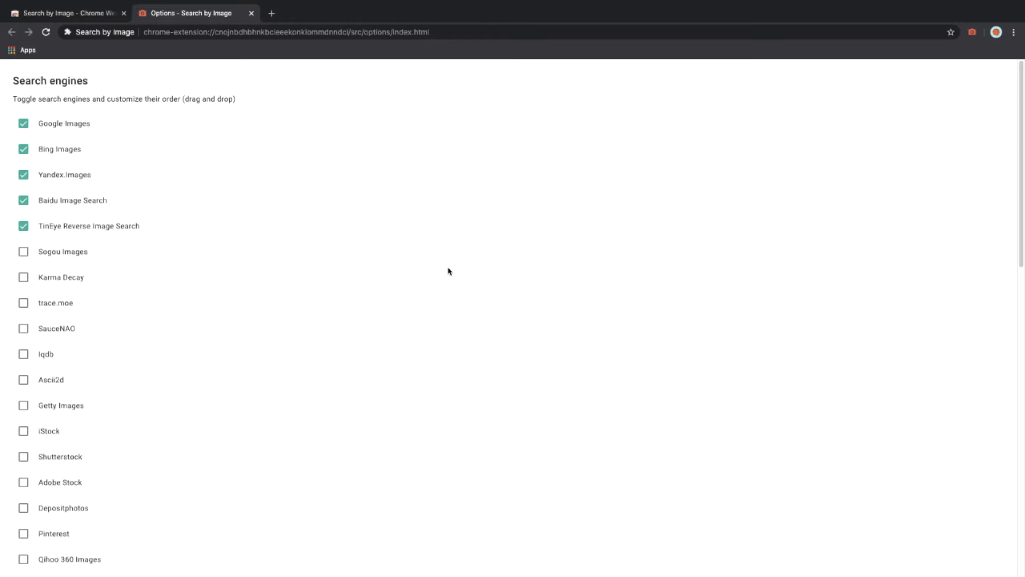
mouse_move(424, 288)
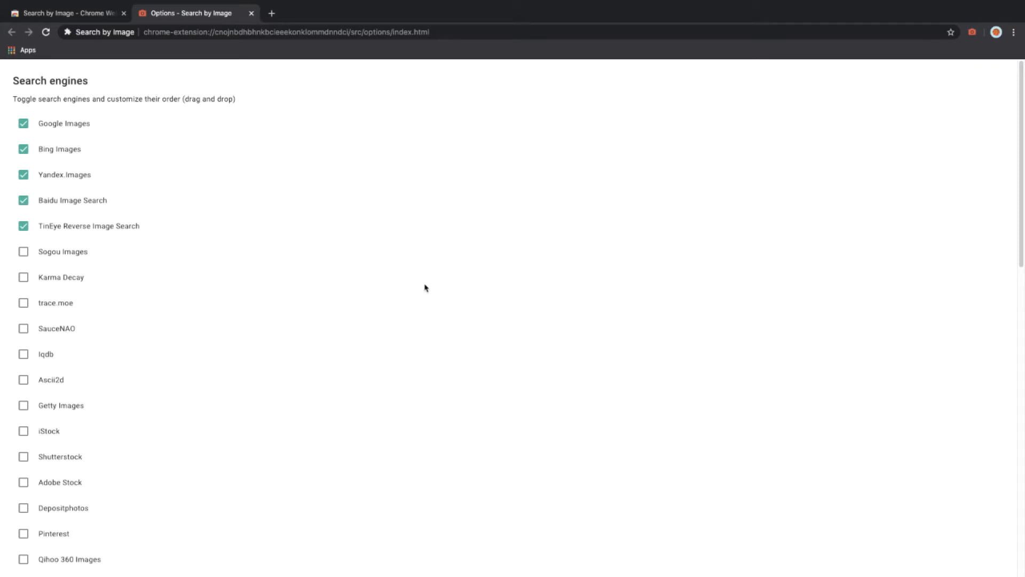
mouse_move(342, 274)
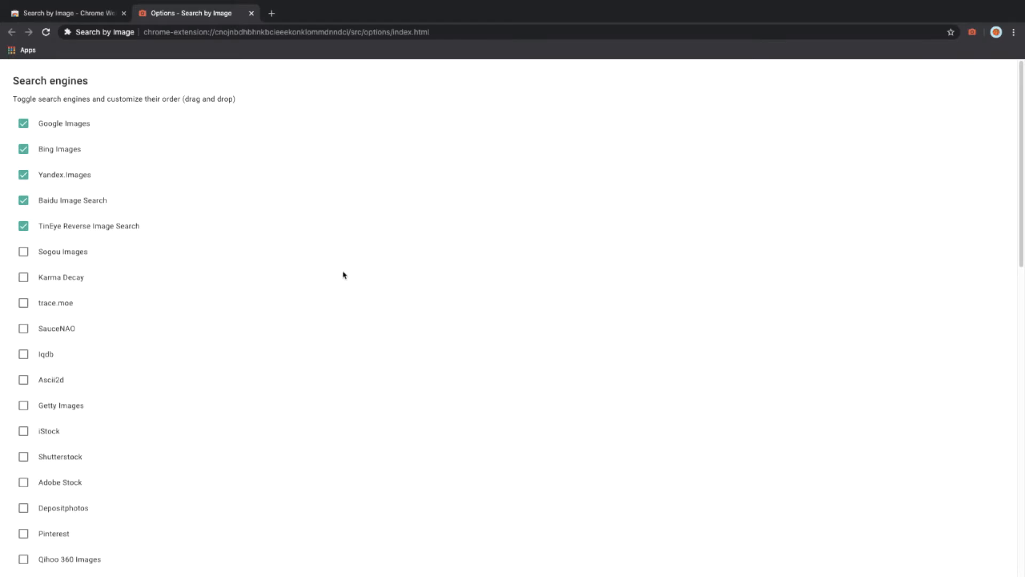
mouse_move(311, 279)
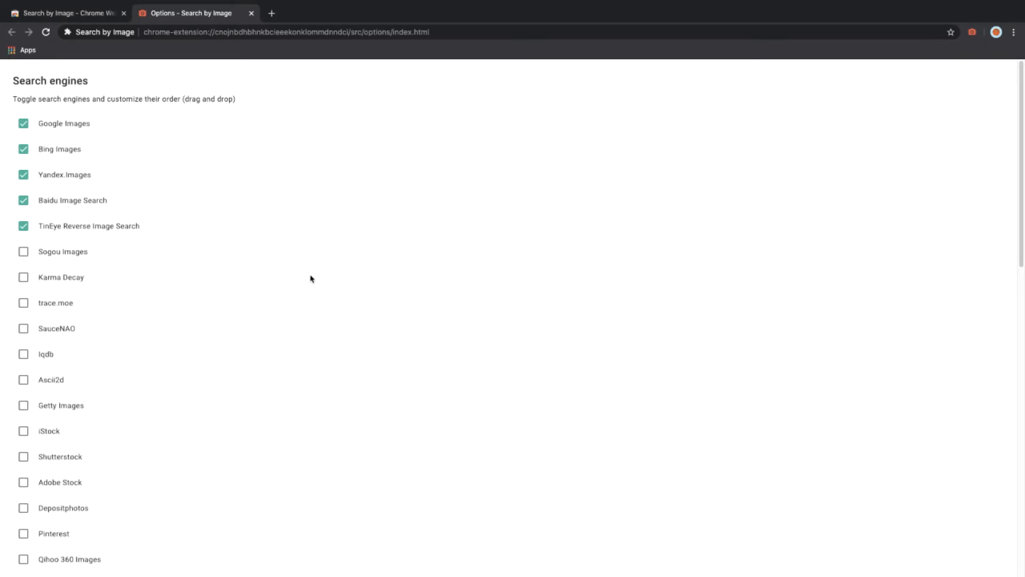
mouse_move(289, 286)
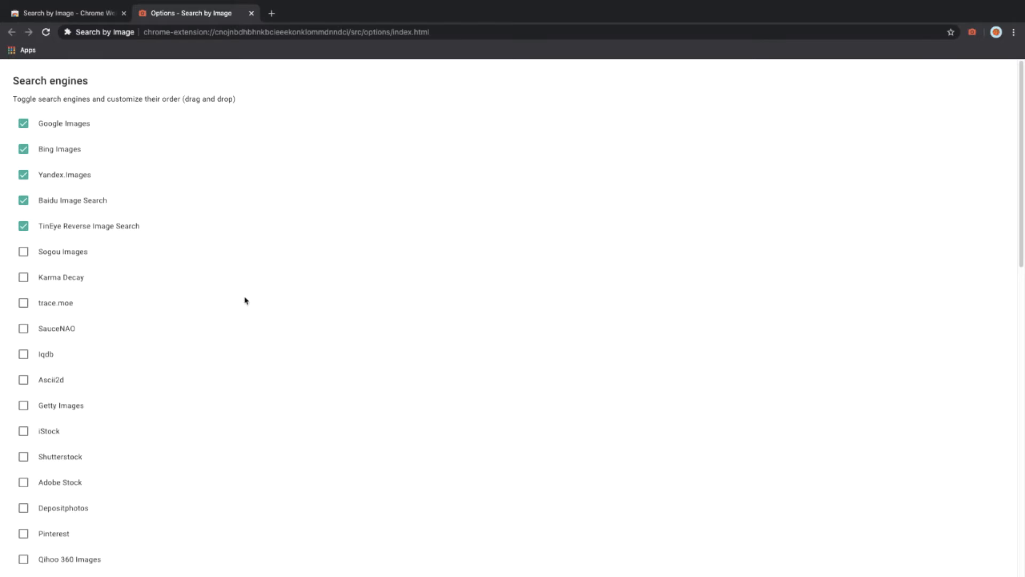
mouse_move(243, 298)
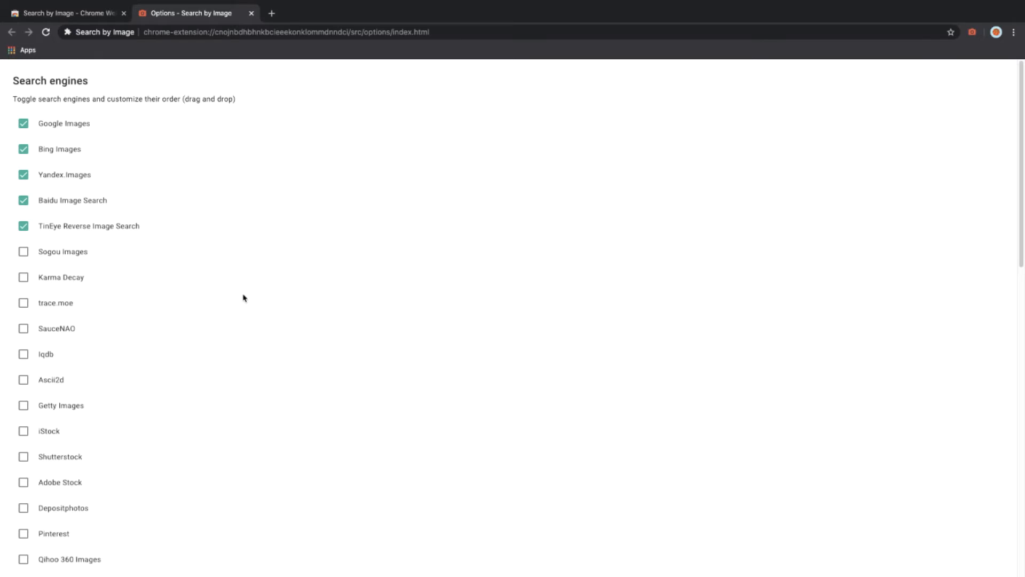
mouse_move(241, 300)
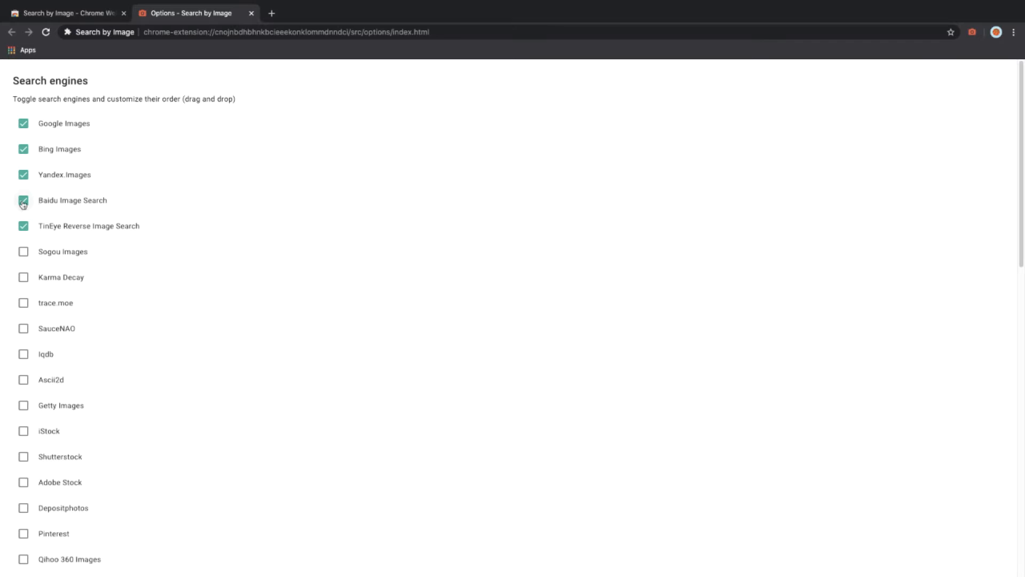
Turn off Baidu and turn on Karma Decay and Pinterest, leaving six search engines enabled.
left_click(23, 200)
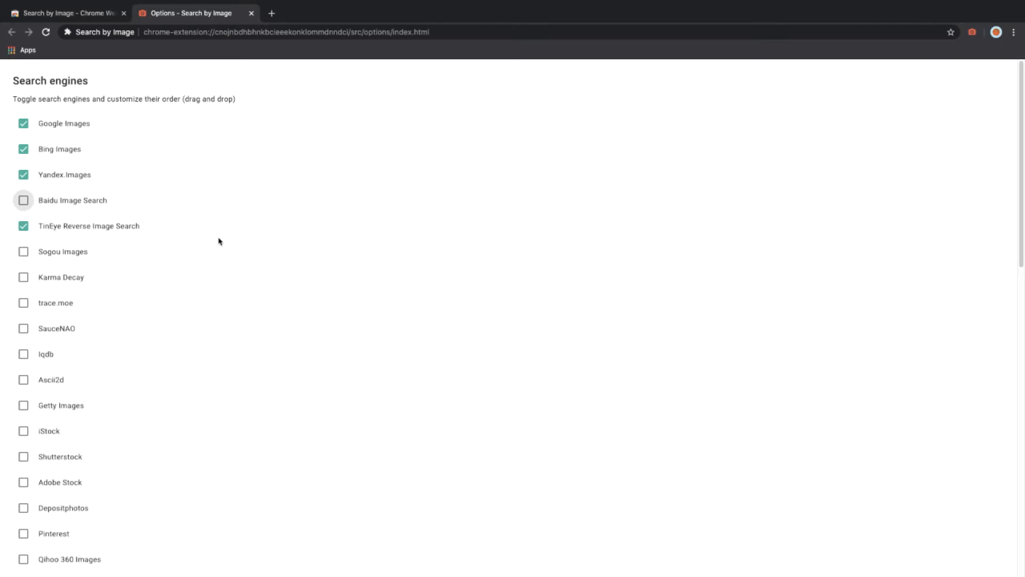
left_click(23, 276)
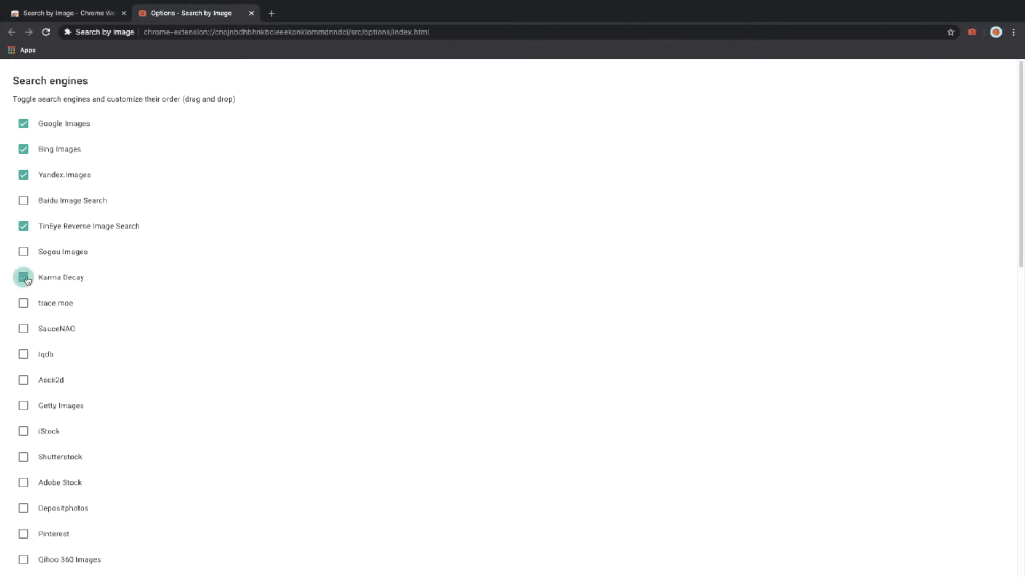
left_click(24, 276)
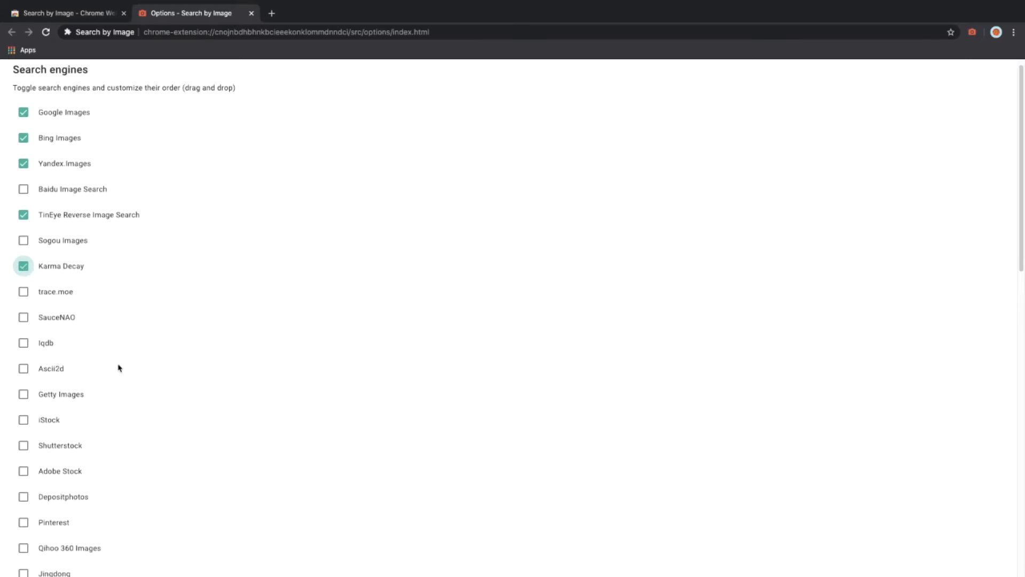
mouse_move(24, 527)
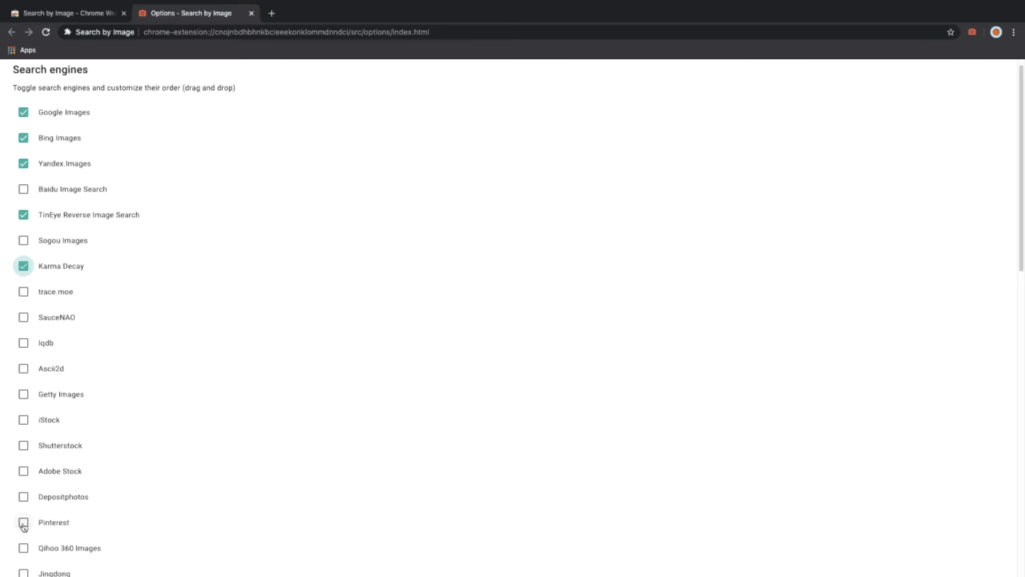
left_click(23, 522)
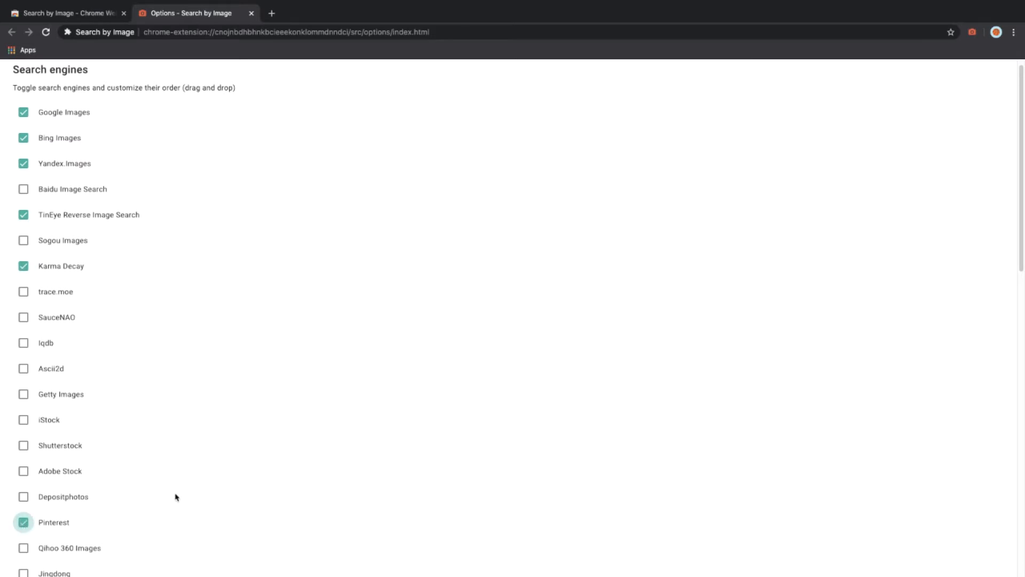
mouse_move(182, 493)
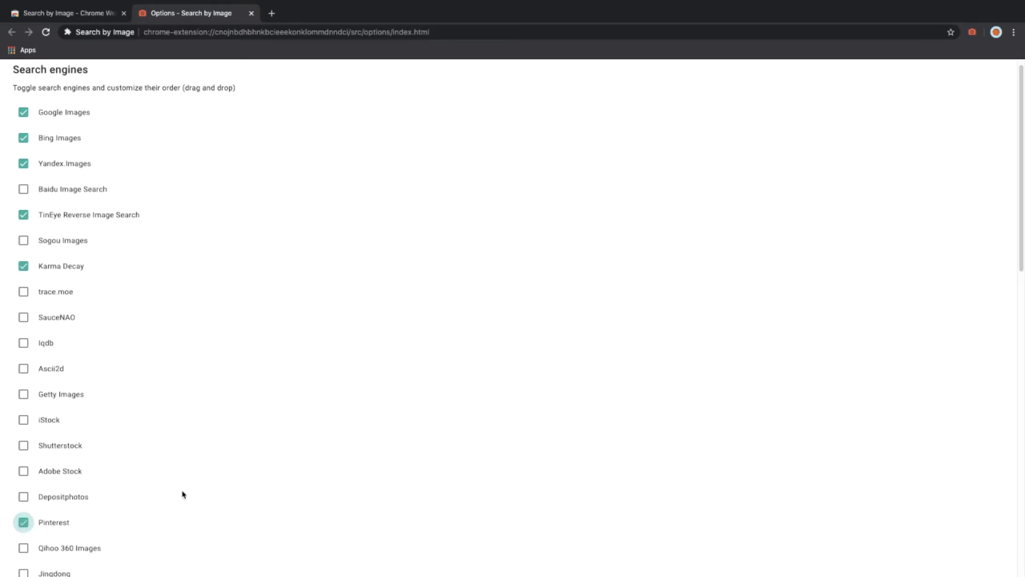
mouse_move(183, 425)
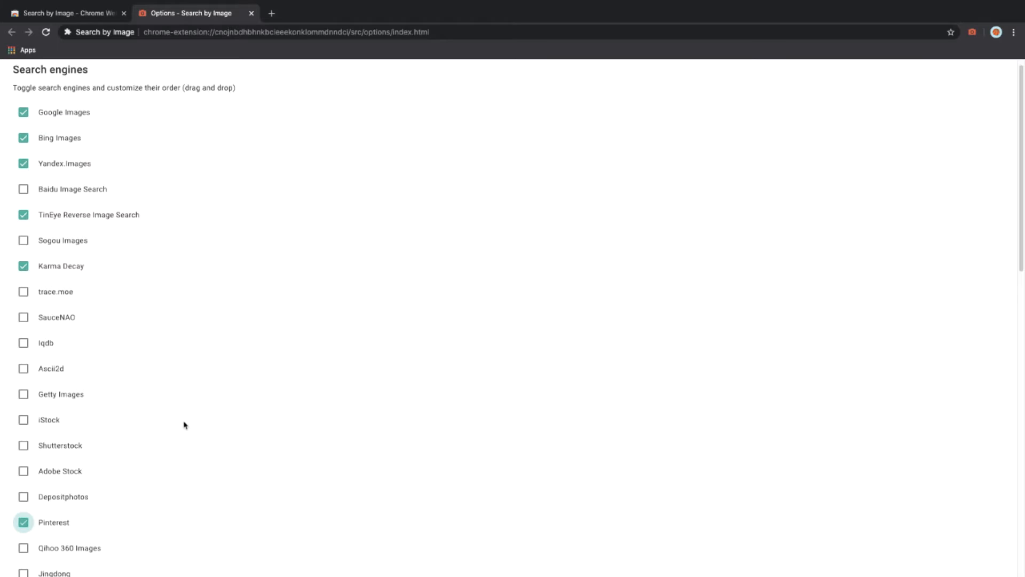
scroll("down", 3)
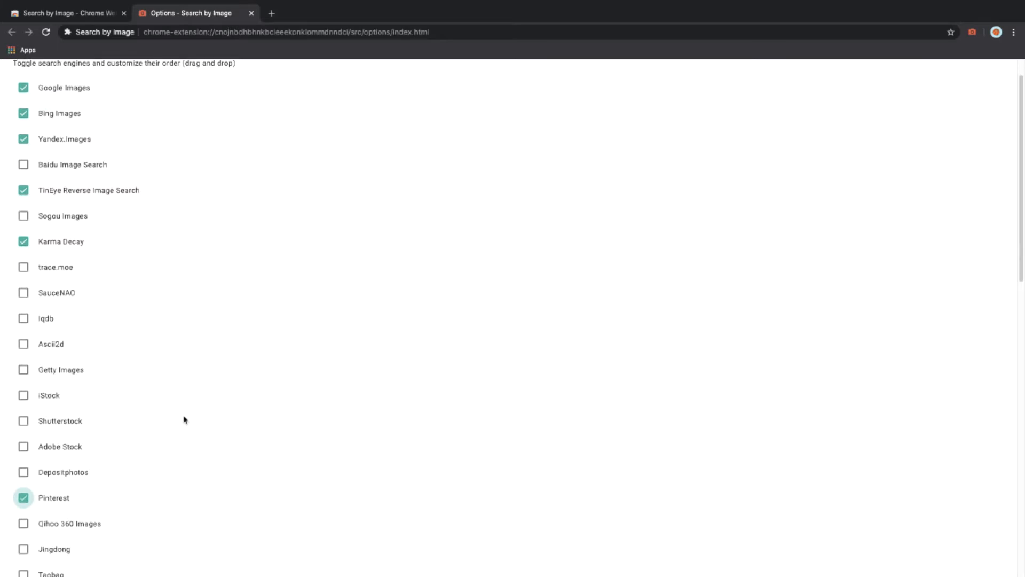
mouse_move(242, 420)
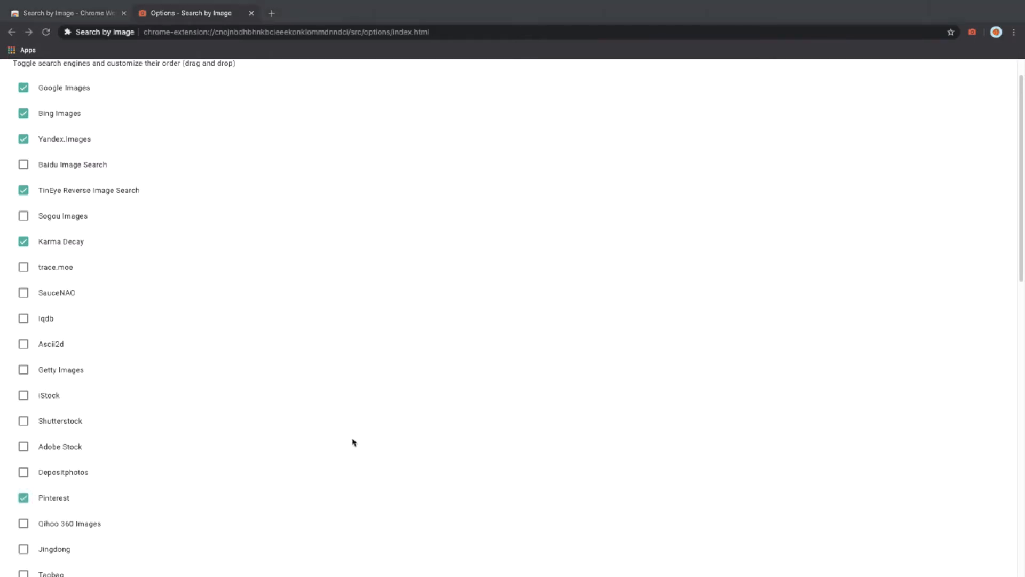
mouse_move(477, 331)
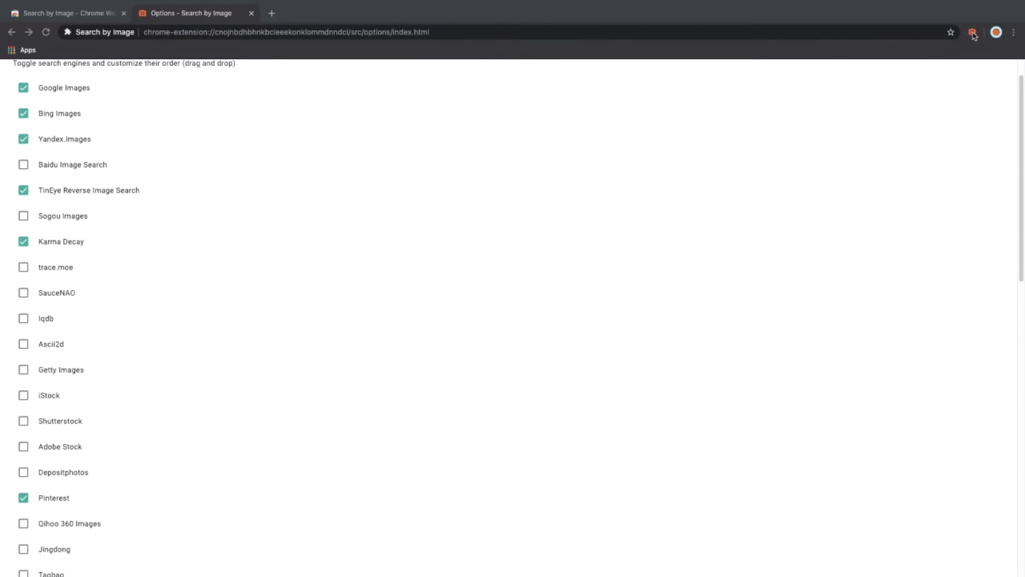
left_click(973, 32)
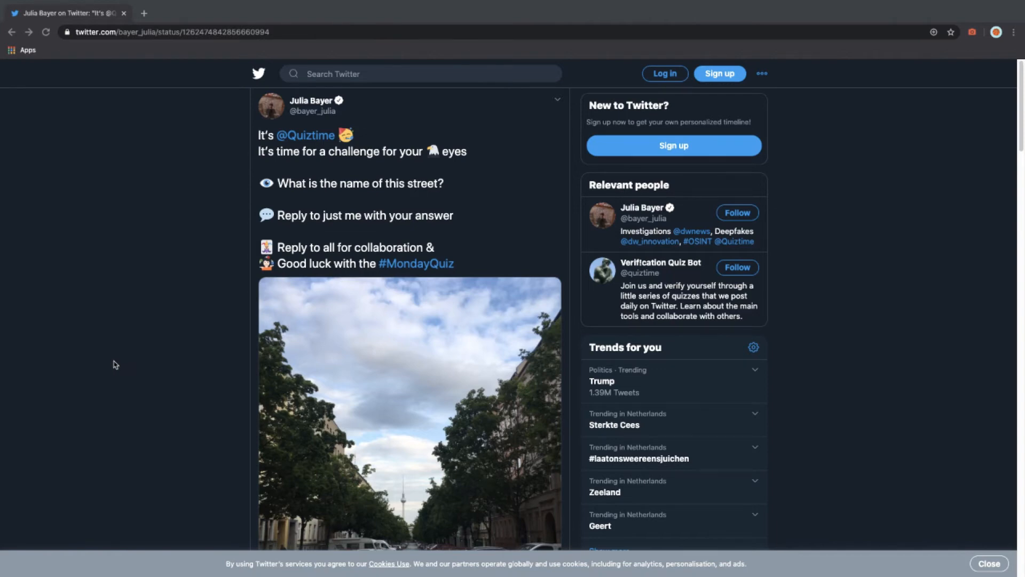
Scroll the quiz tweet until its street photo is fully in view.
scroll("down", 3)
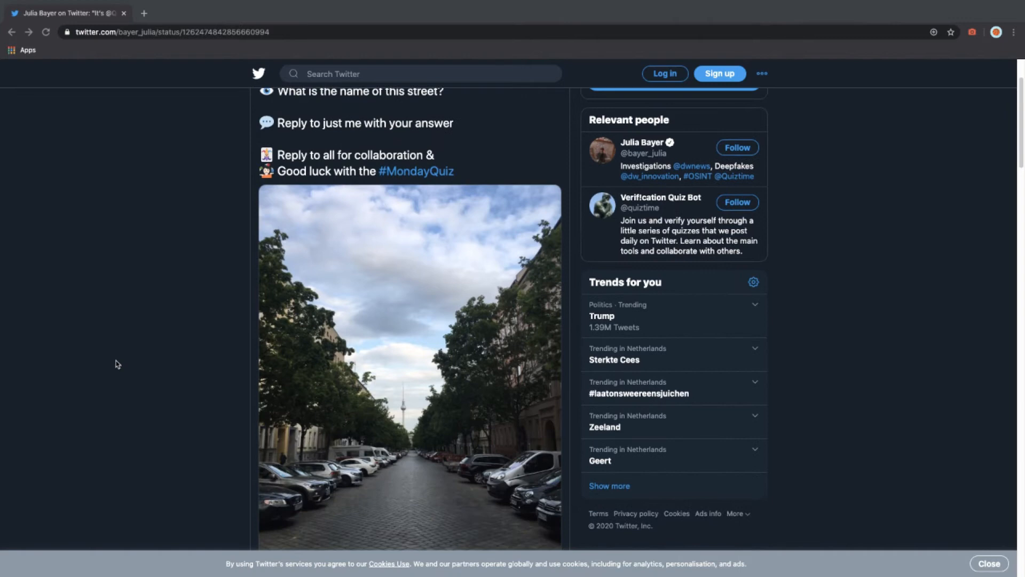
scroll("down", 3)
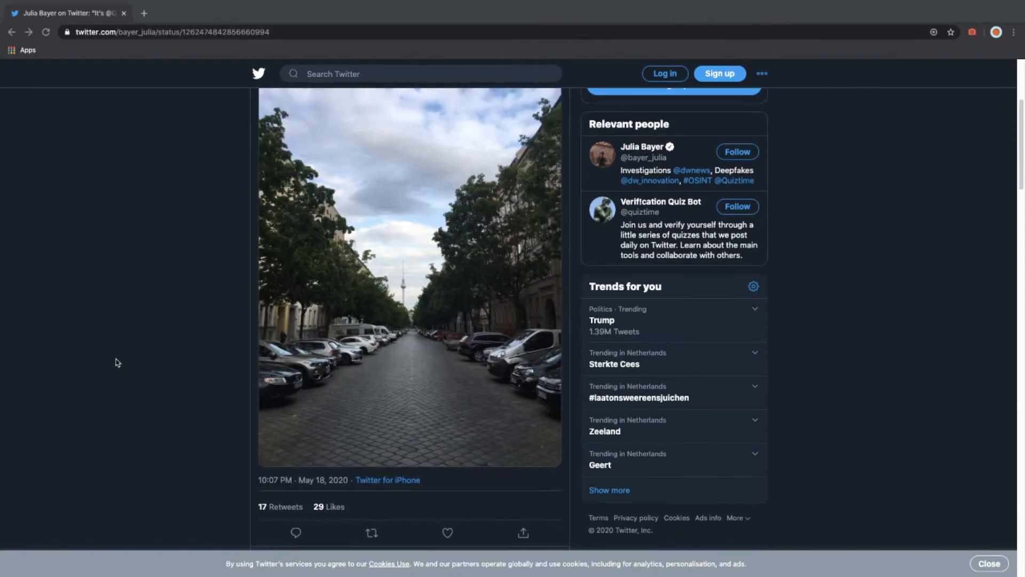
scroll("down", 3)
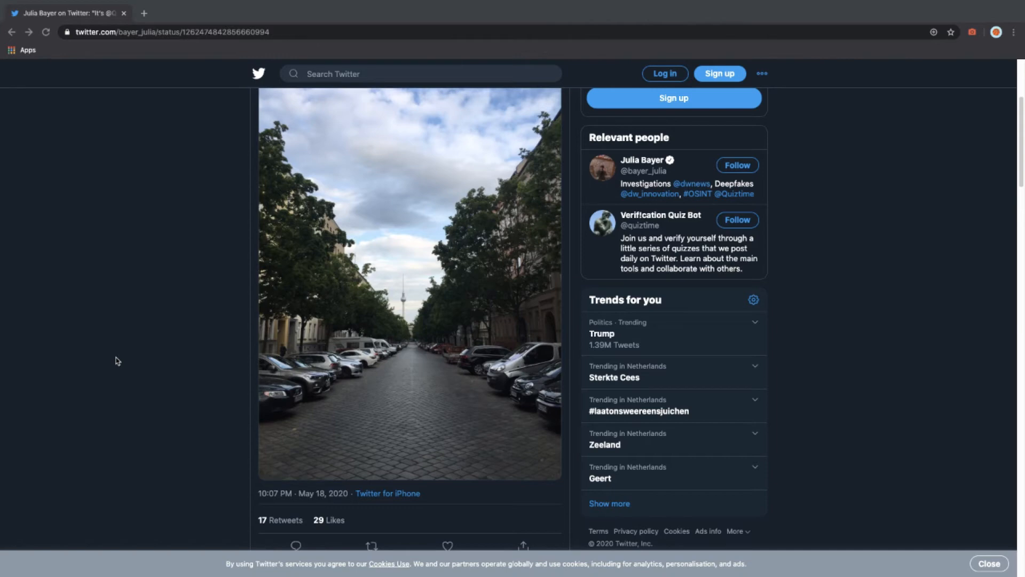
mouse_move(209, 355)
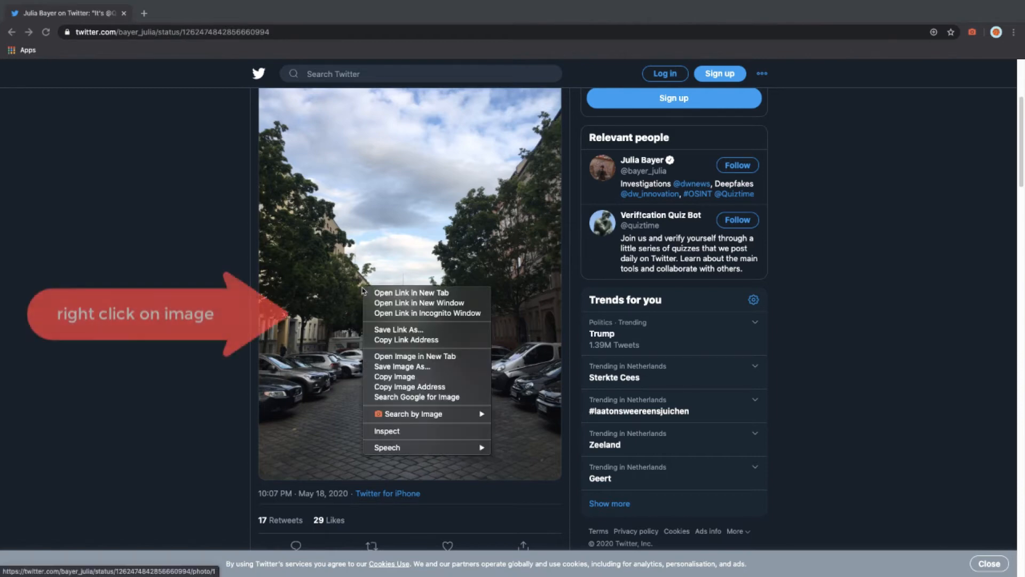
mouse_move(405, 425)
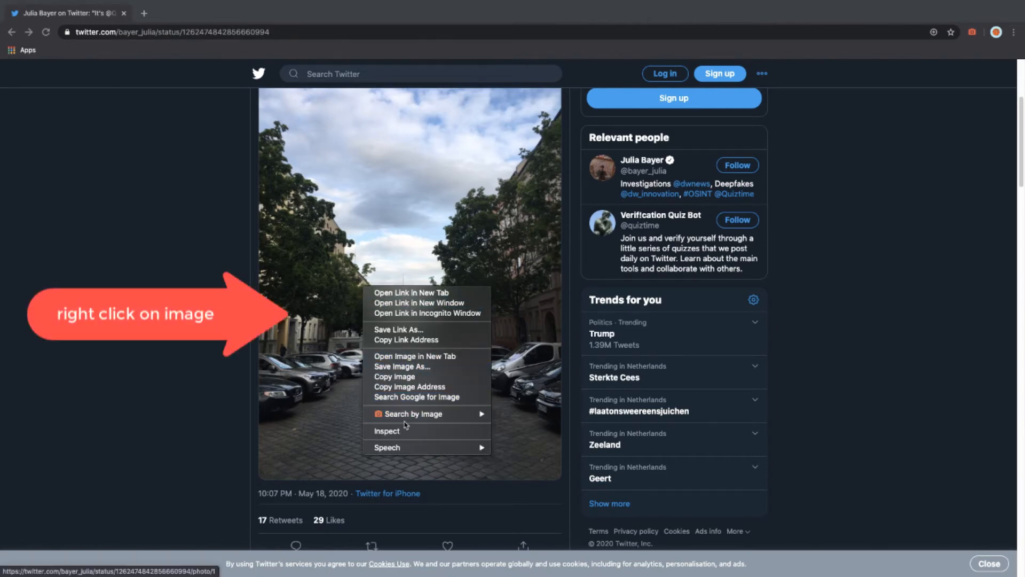
mouse_move(413, 413)
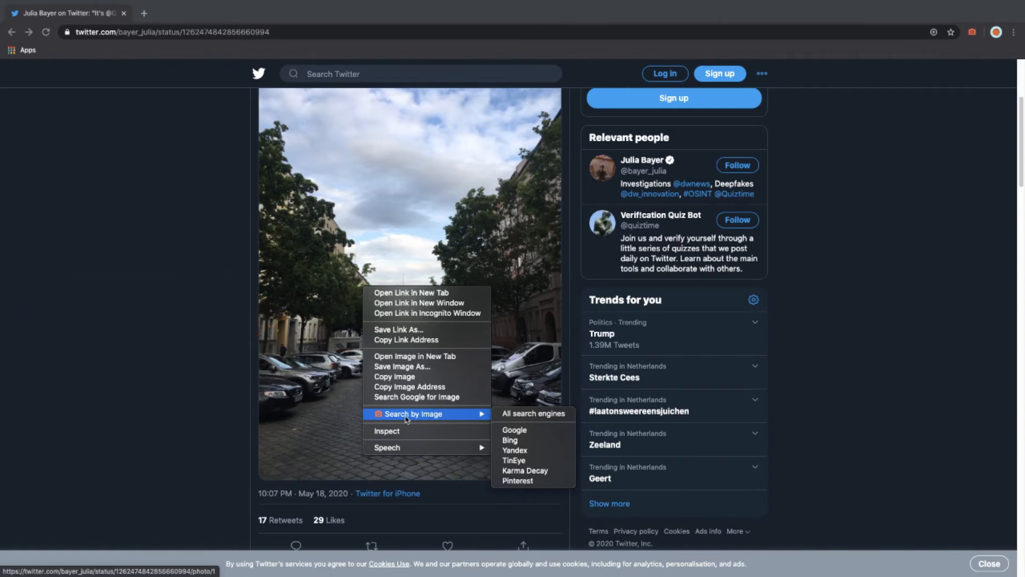
mouse_move(425, 417)
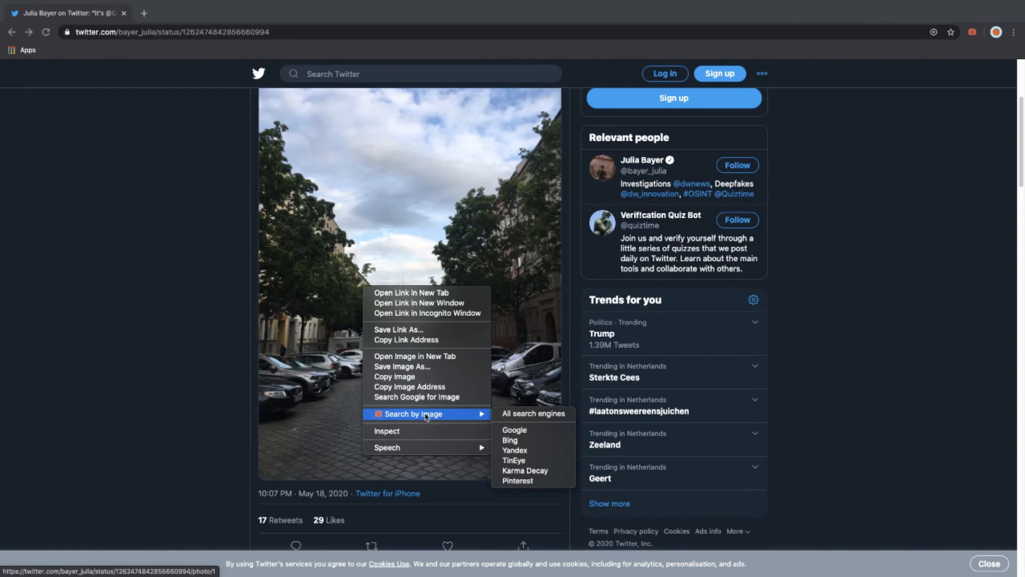
mouse_move(515, 450)
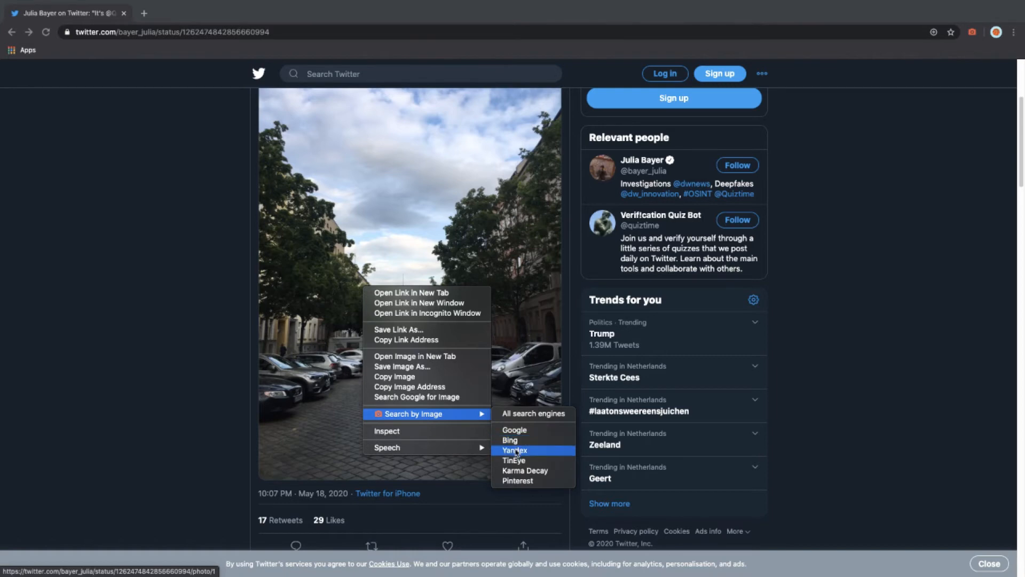
mouse_move(516, 481)
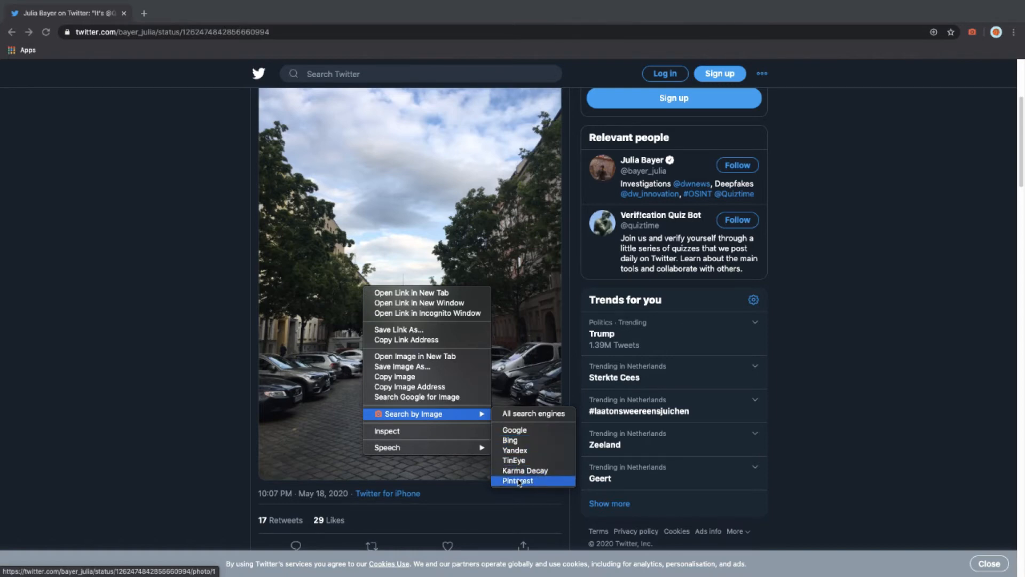
mouse_move(533, 414)
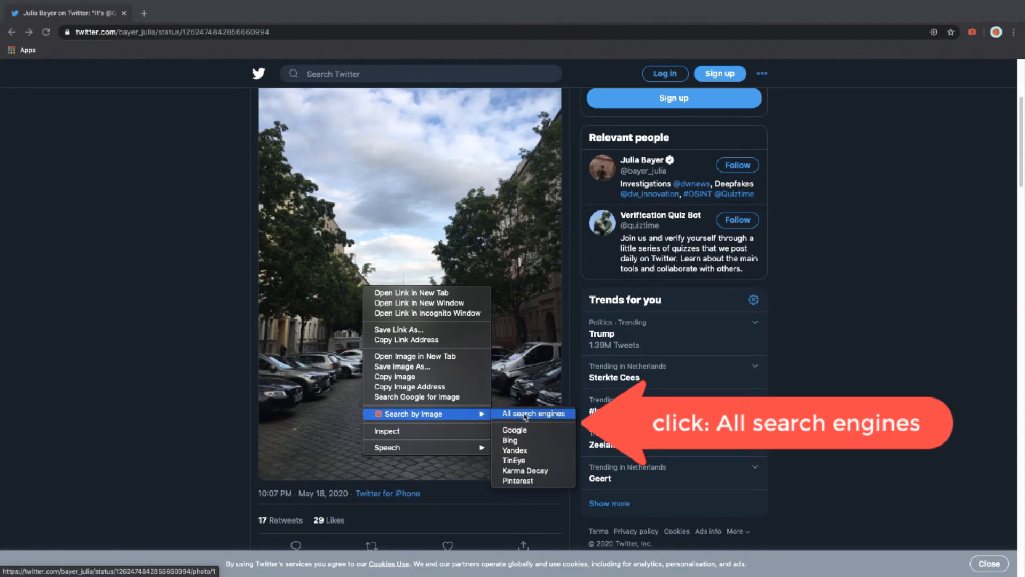
Reverse-search the street photo on all six enabled engines from the context menu.
left_click(533, 413)
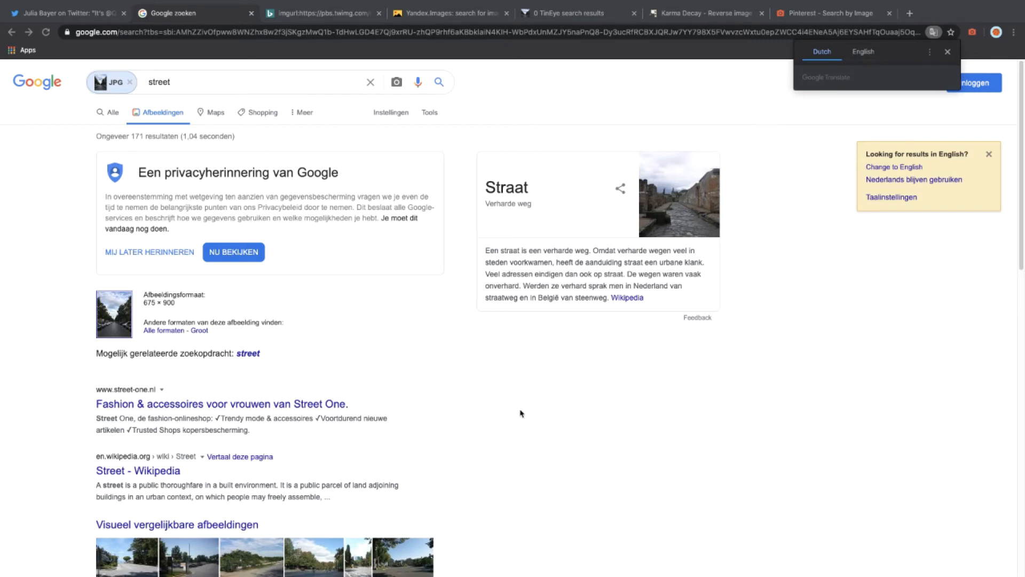
mouse_move(515, 408)
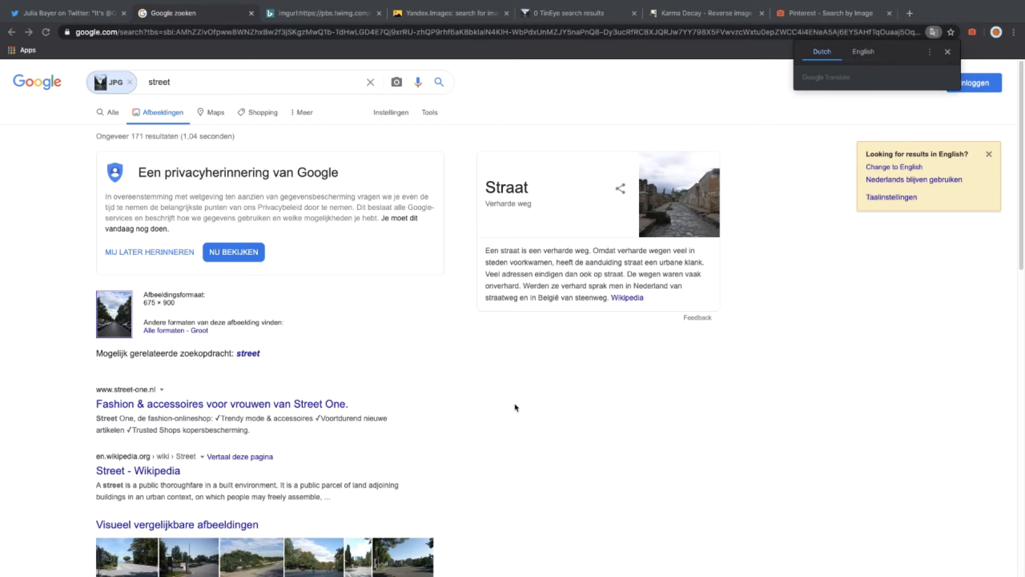
mouse_move(424, 365)
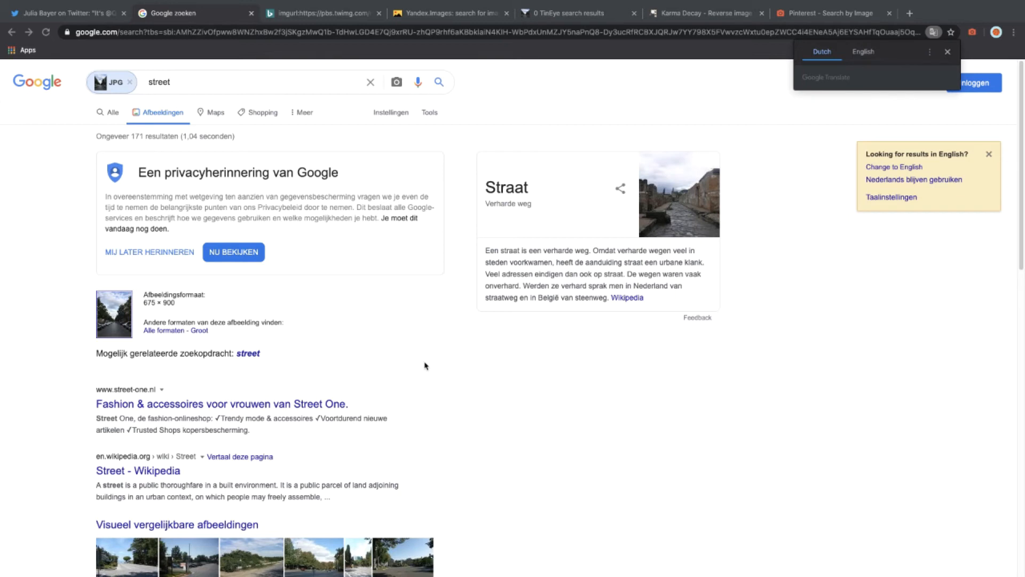
mouse_move(425, 364)
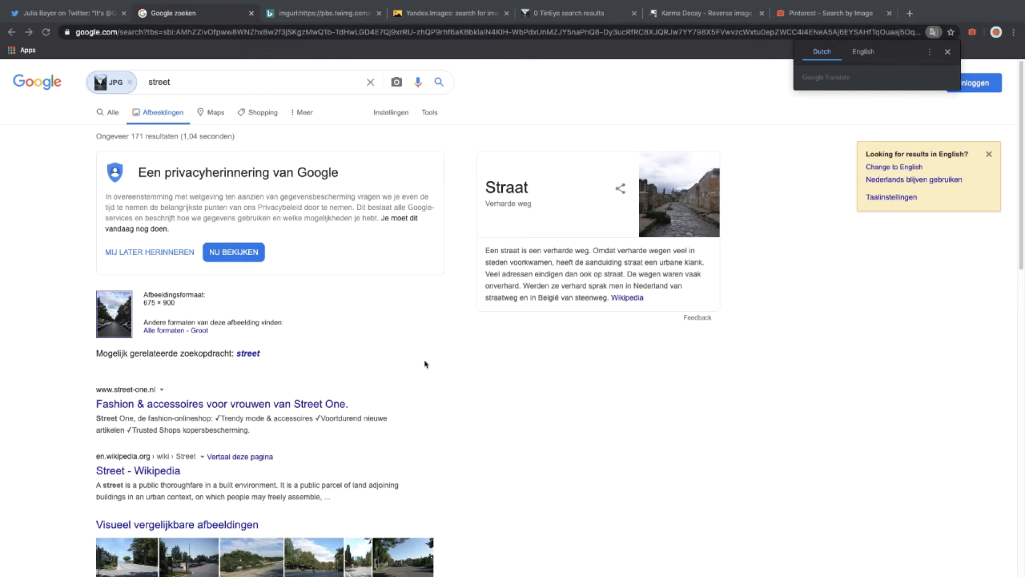
mouse_move(44, 165)
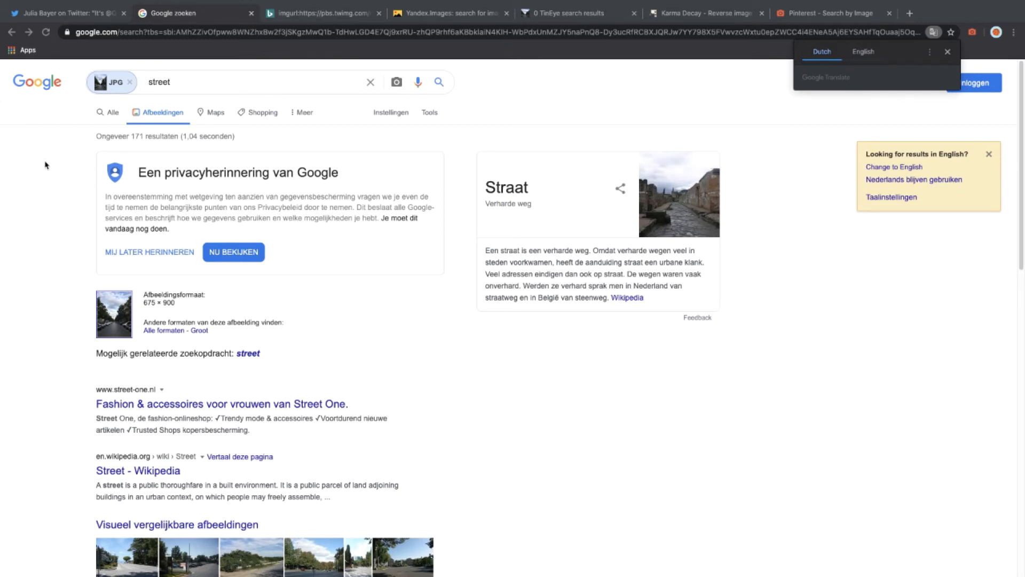
mouse_move(61, 340)
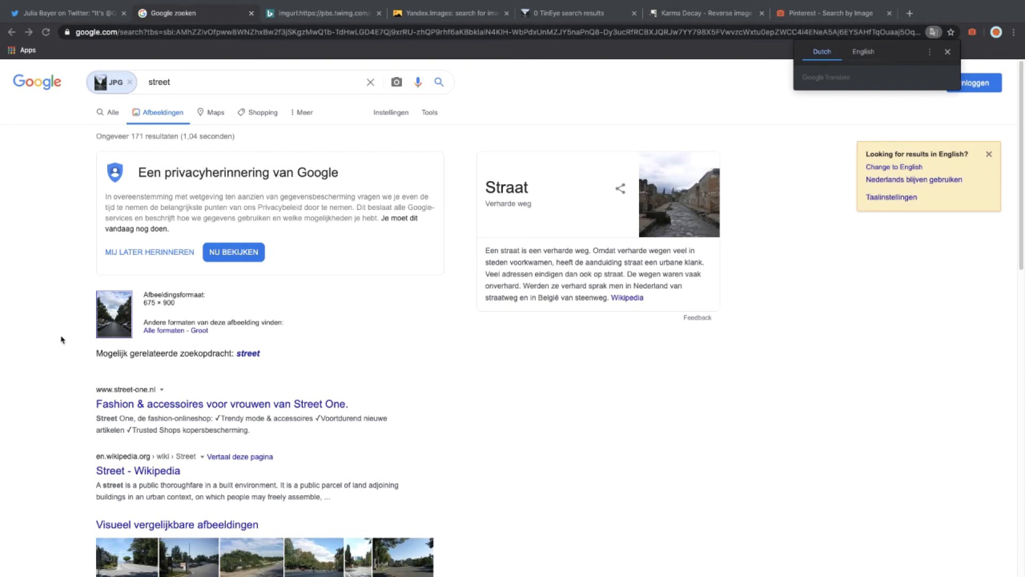
Review Google's visually similar images and matching Twitter pages, then move to Bing's results.
scroll("down", 3)
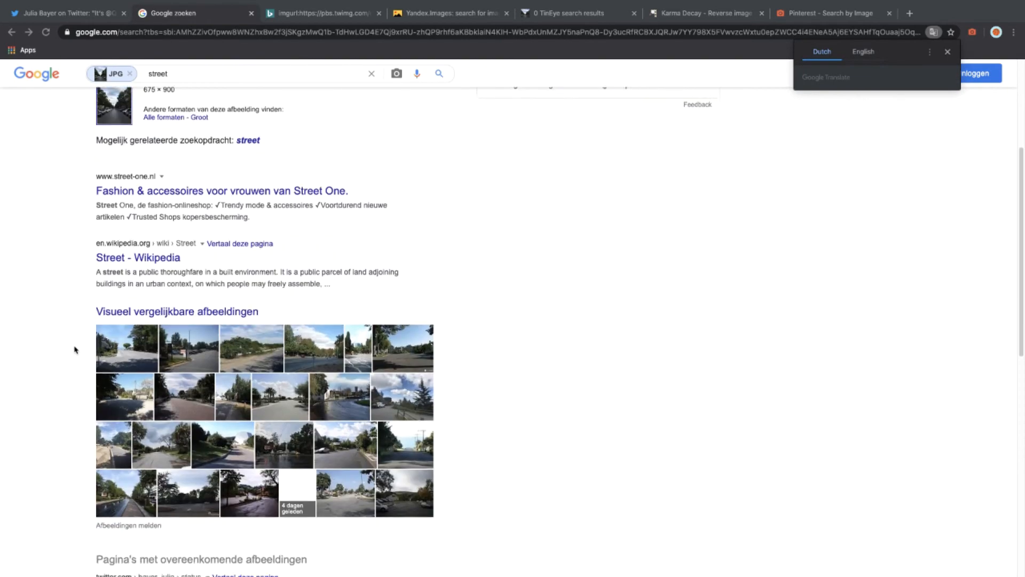
scroll("down", 3)
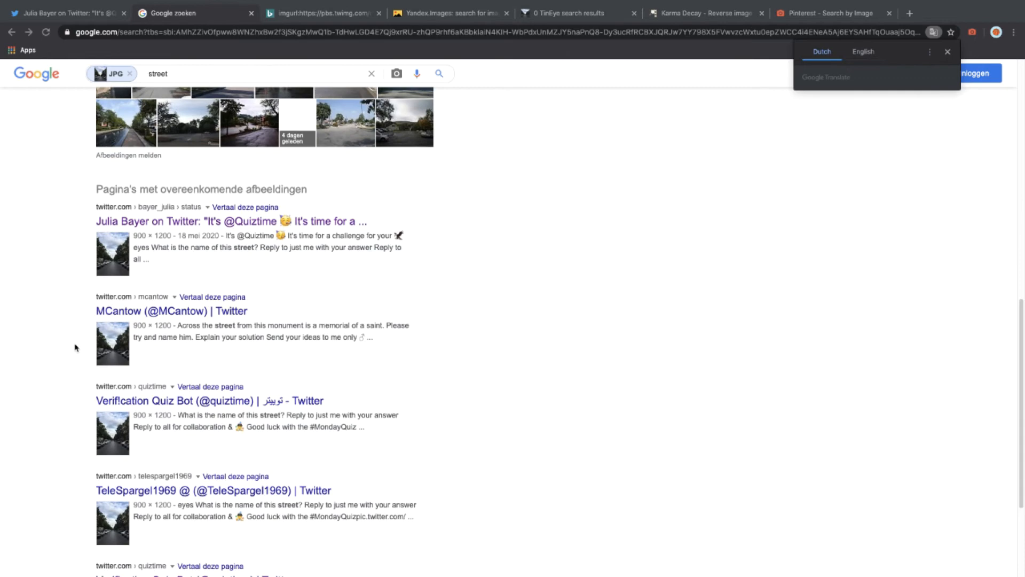
scroll("down", 3)
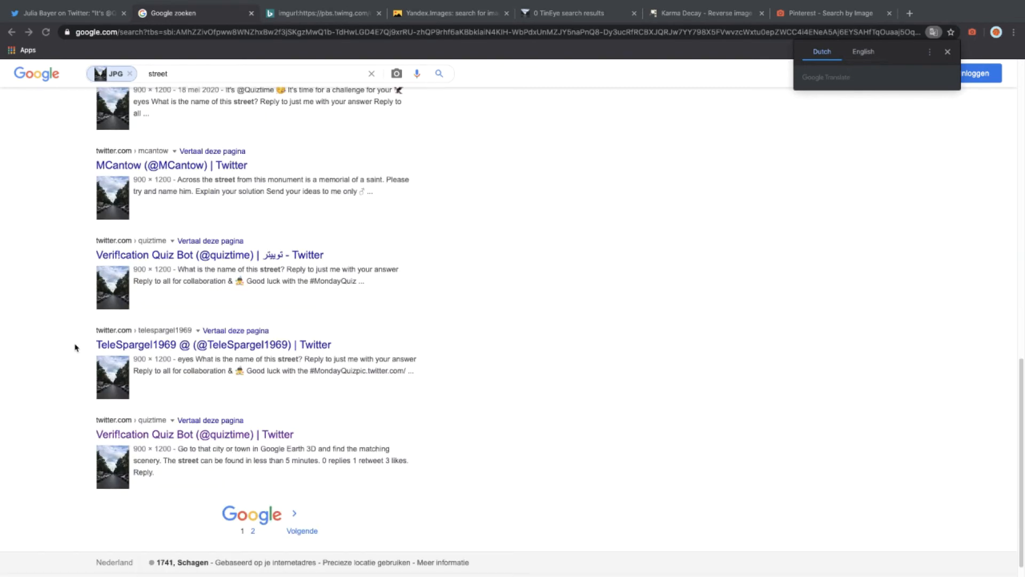
scroll("up", 3)
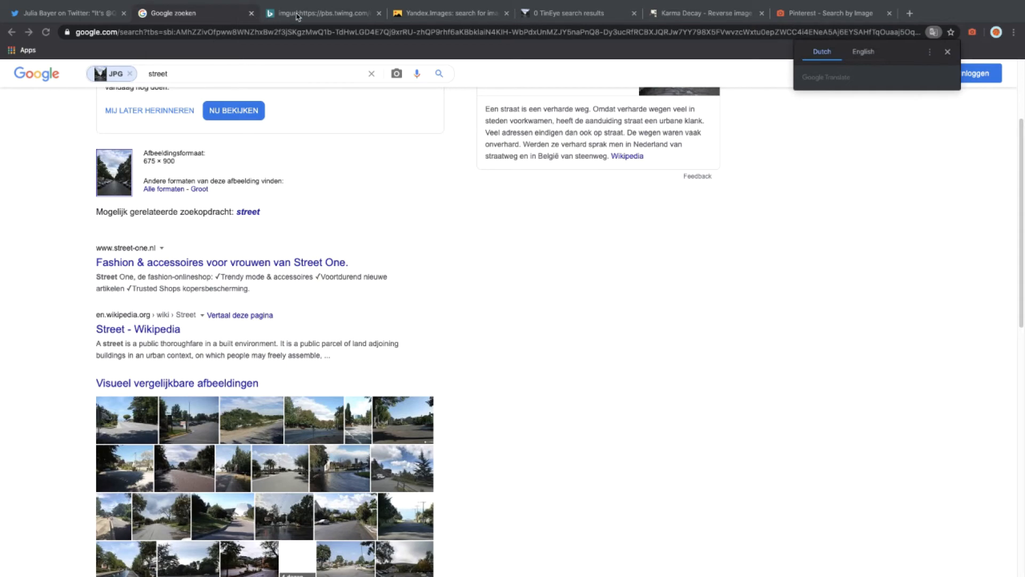
left_click(320, 13)
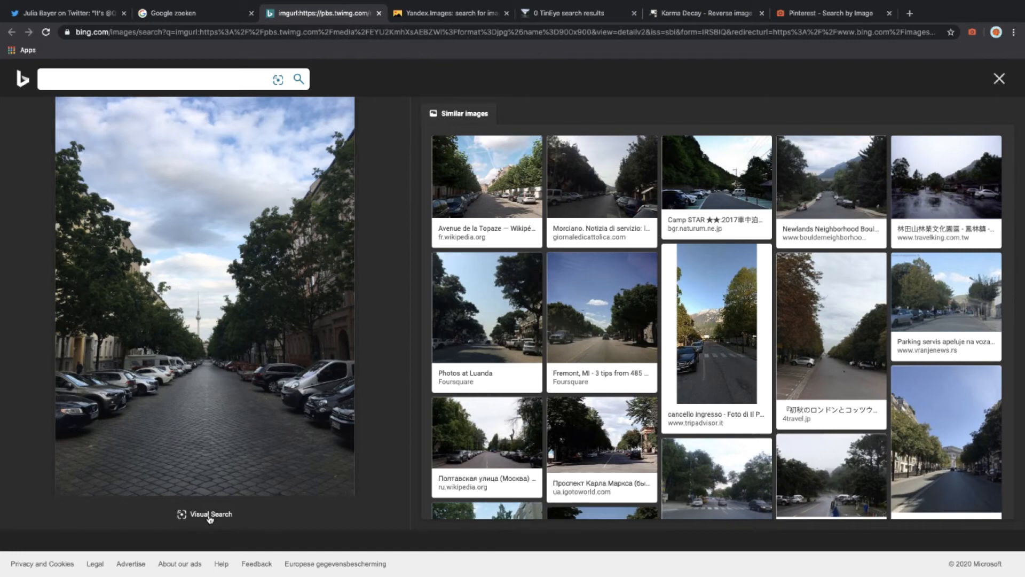
Crop Bing Visual Search to the tower, identified as Fernsehturm Berlin, then move to Yandex.
left_click(204, 513)
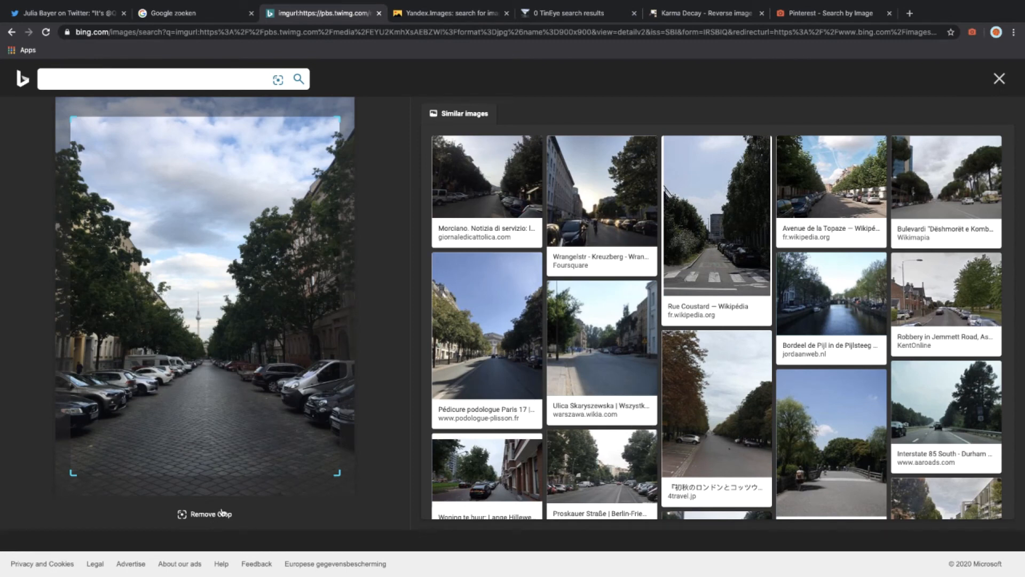
mouse_move(206, 301)
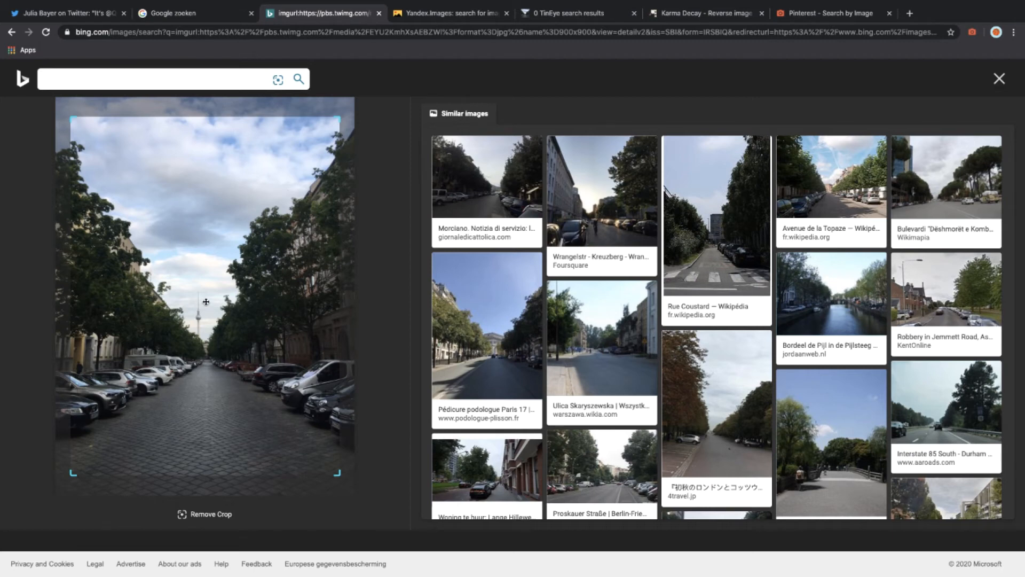
mouse_move(282, 401)
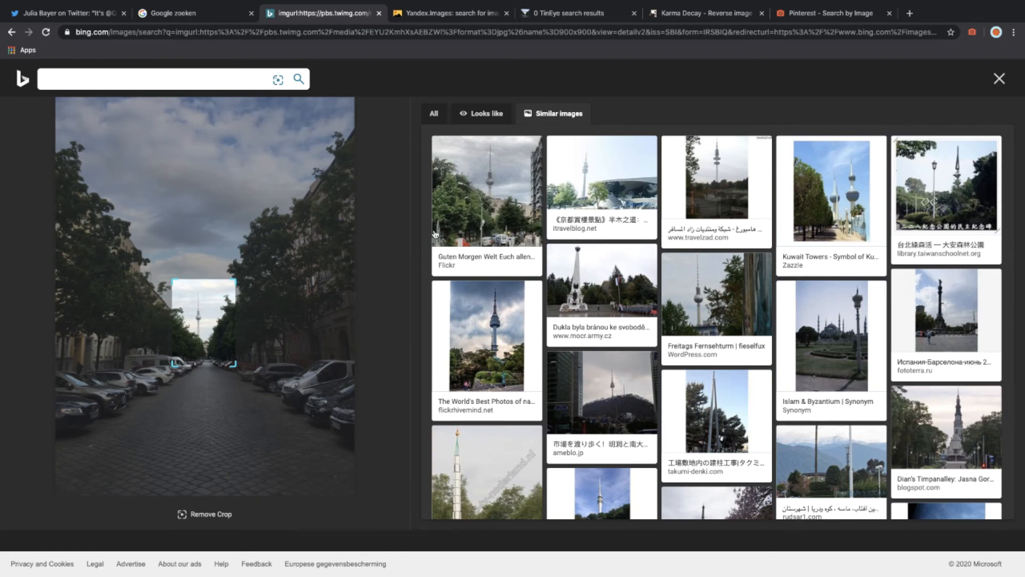
mouse_move(487, 190)
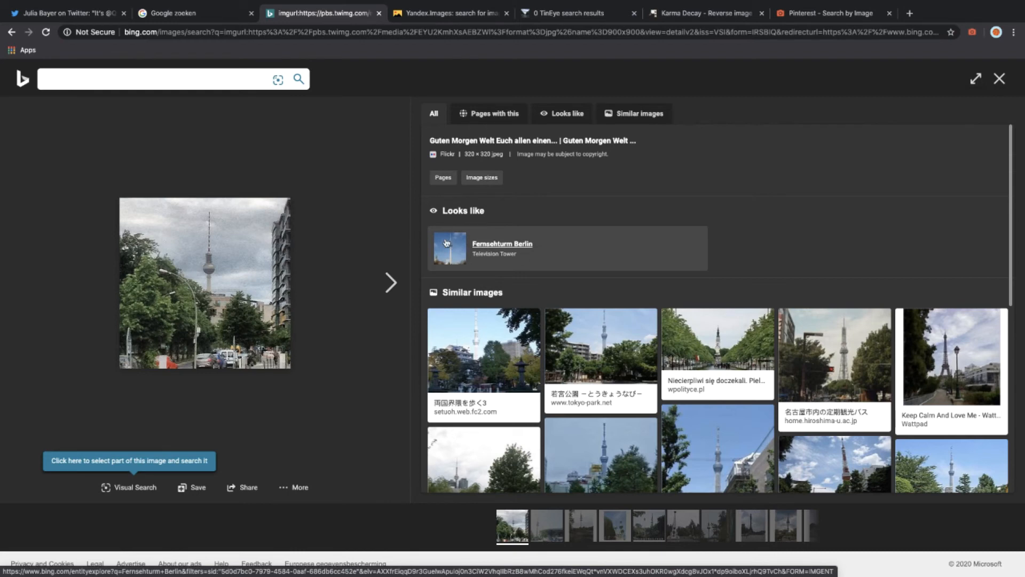
left_click(449, 12)
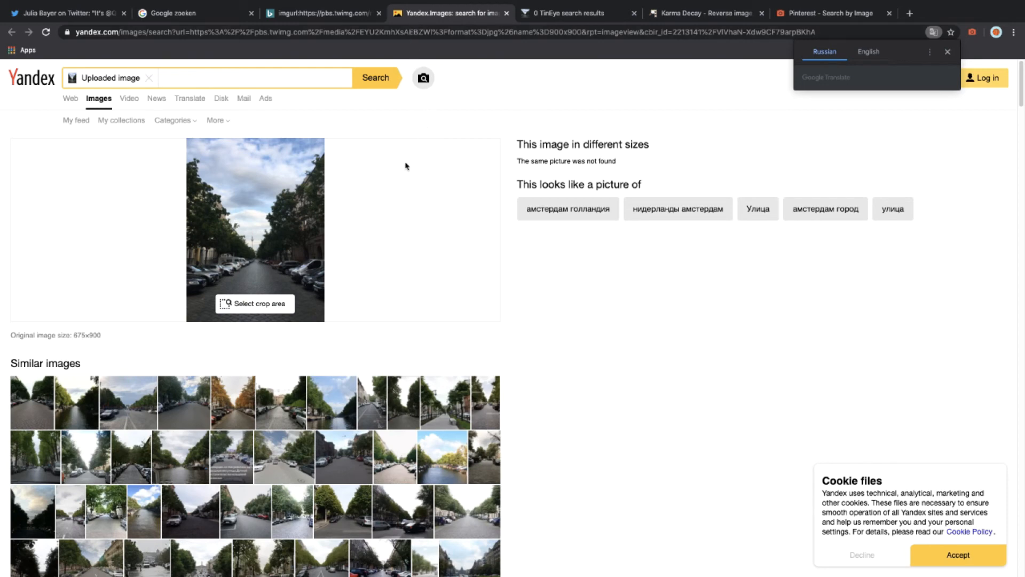
mouse_move(332, 419)
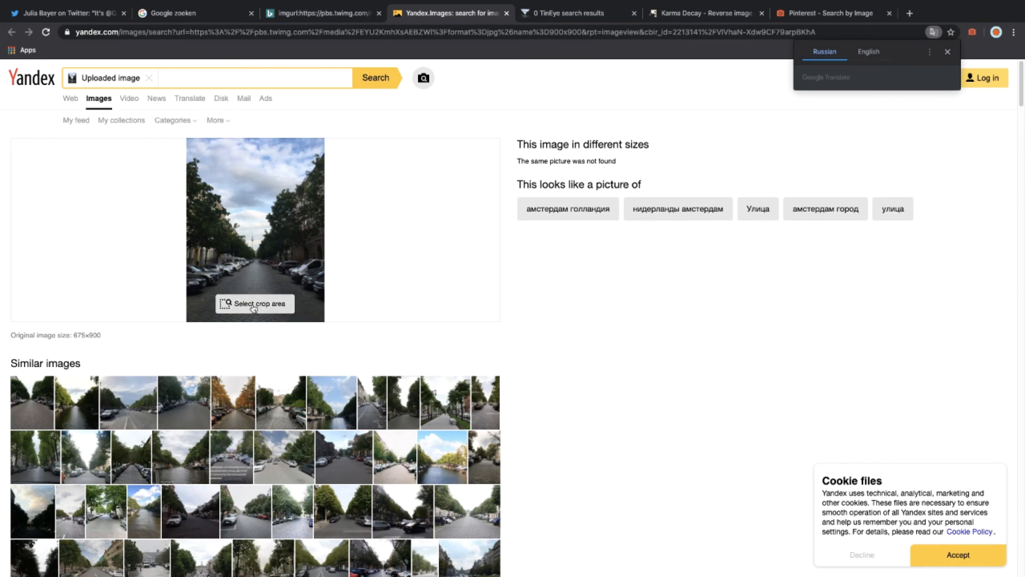
Crop the Yandex search to the tower and enlarge a similar Berlin Fernsehturm image.
left_click(254, 303)
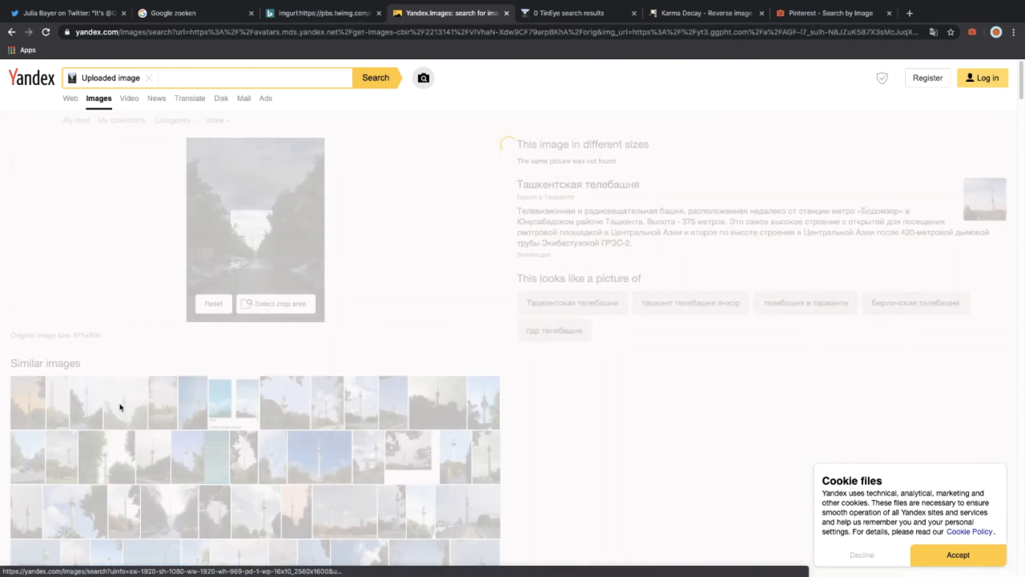
left_click(161, 402)
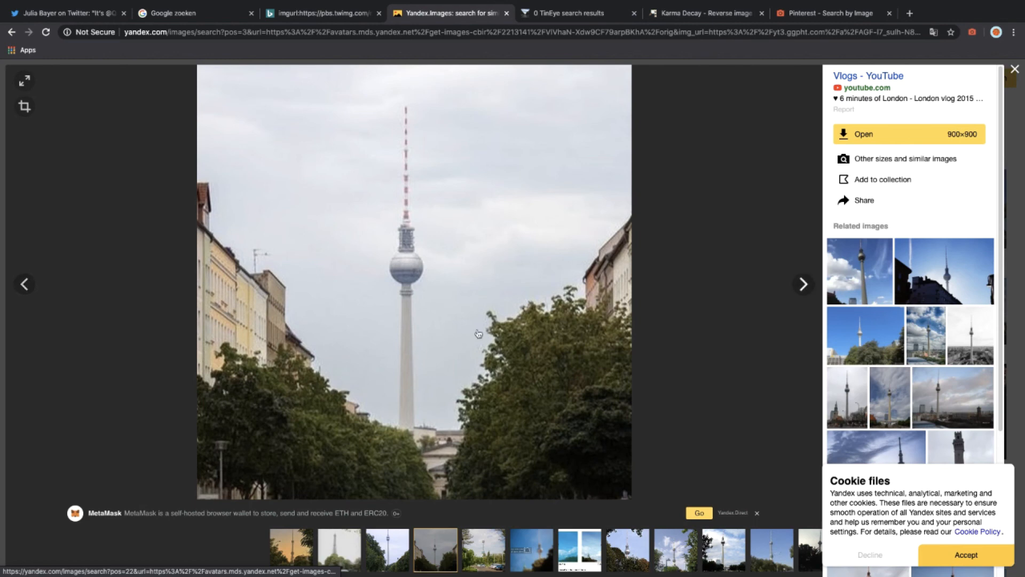
mouse_move(431, 341)
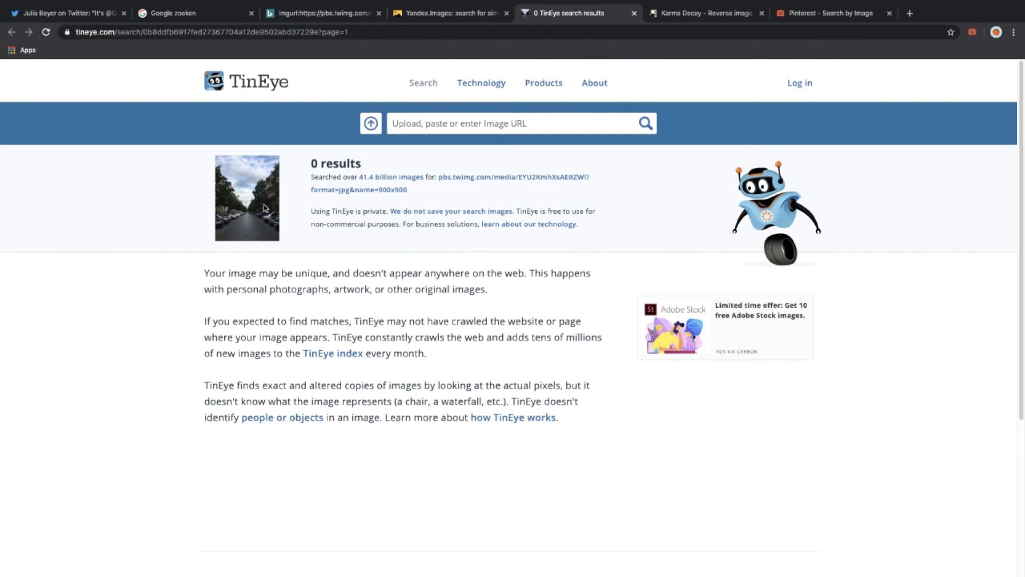
Check Karma Decay's no-matches result after TinEye's 0 results, then move to Pinterest.
left_click(706, 13)
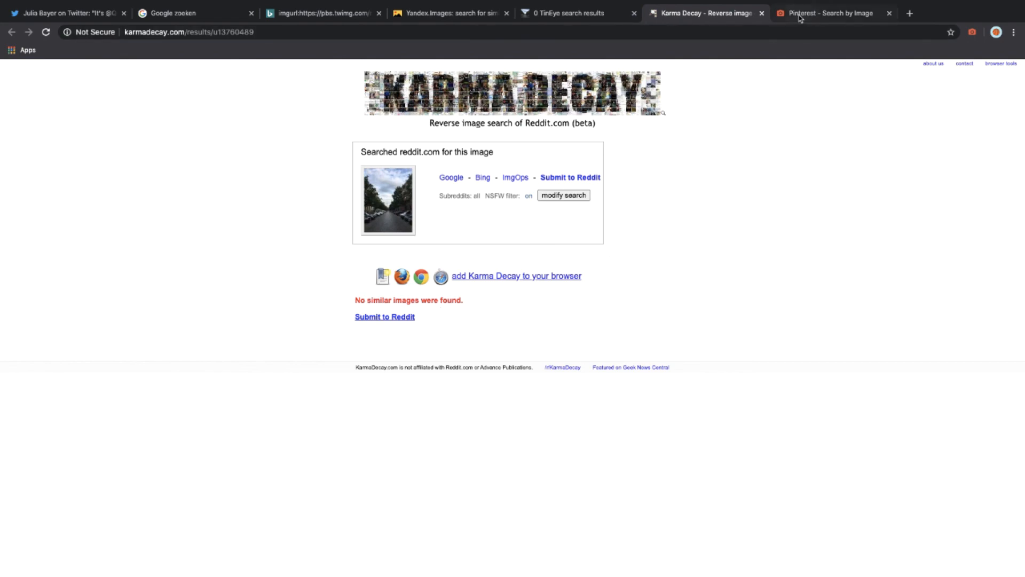
left_click(830, 13)
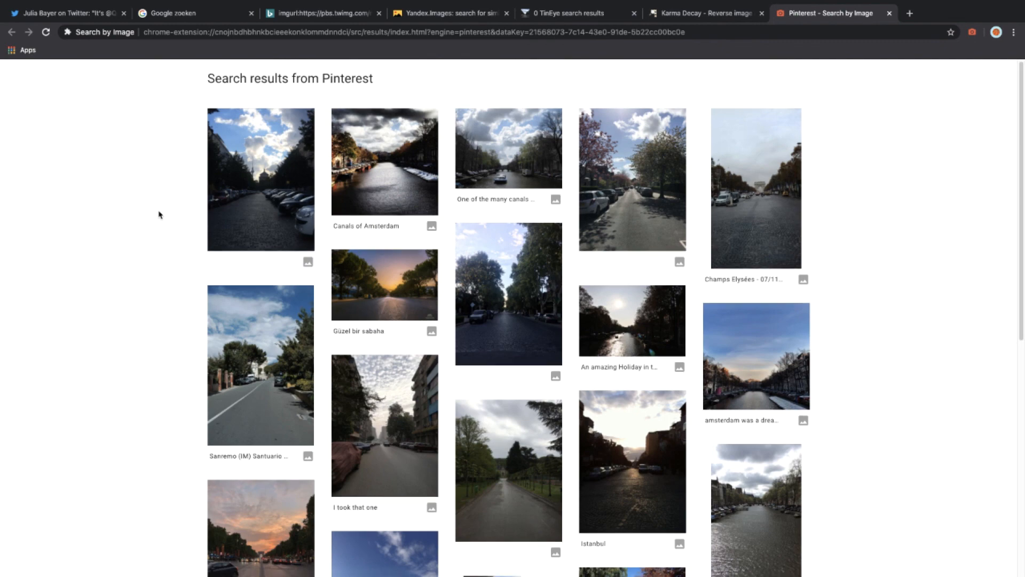
Scroll through Pinterest's similar street and canal scene results, then back up.
scroll("down", 3)
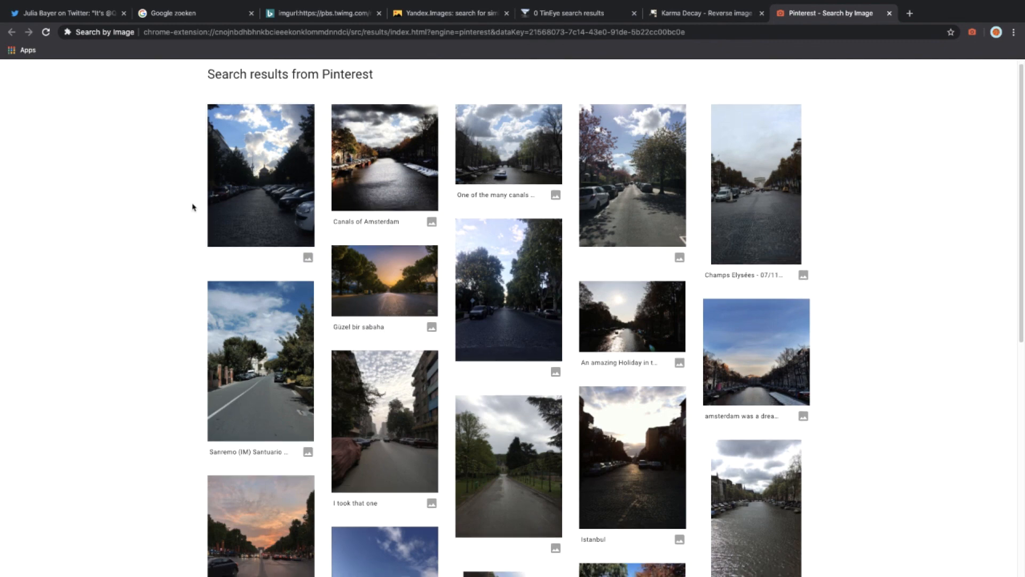
scroll("down", 3)
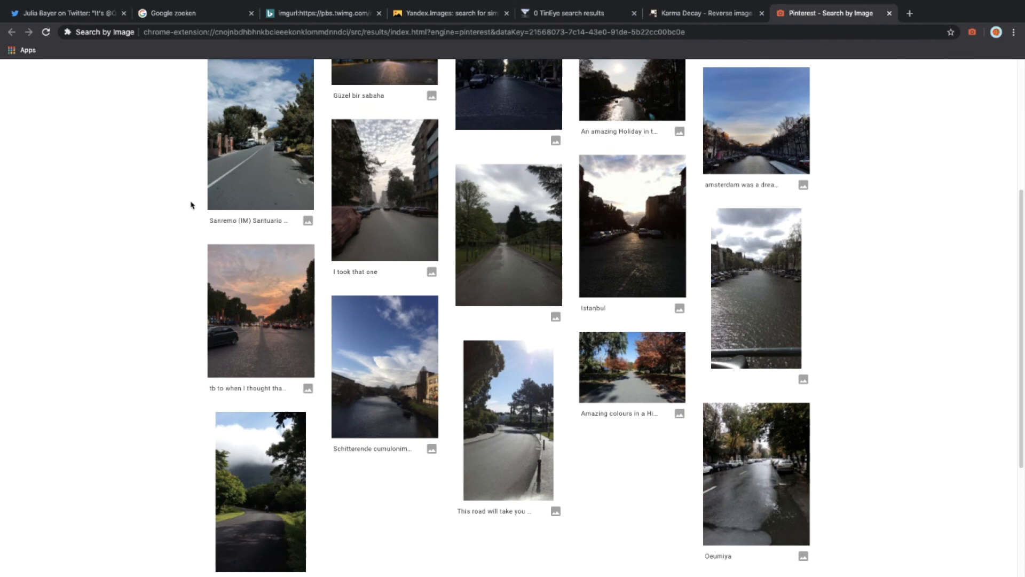
scroll("down", 3)
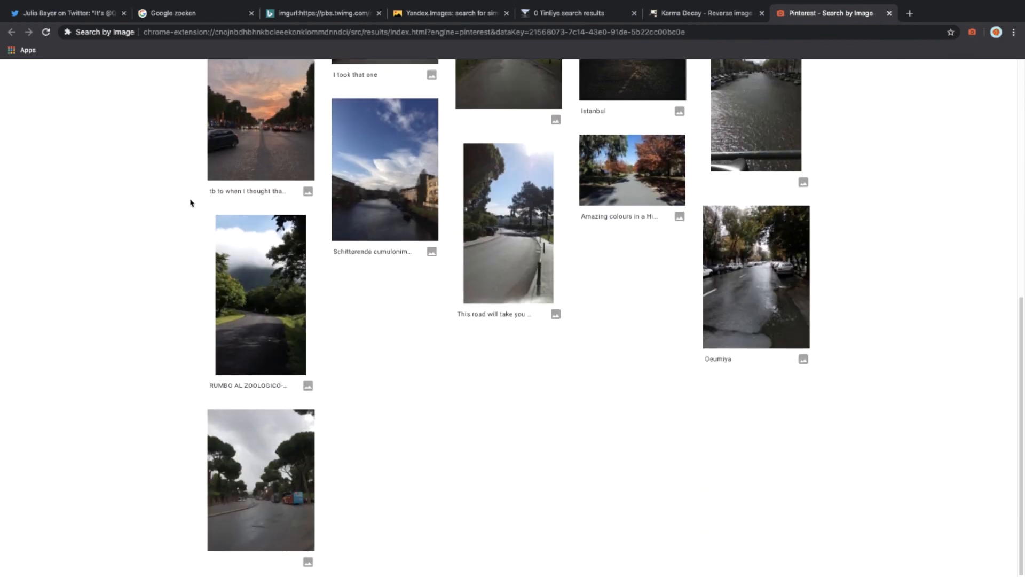
scroll("up", 3)
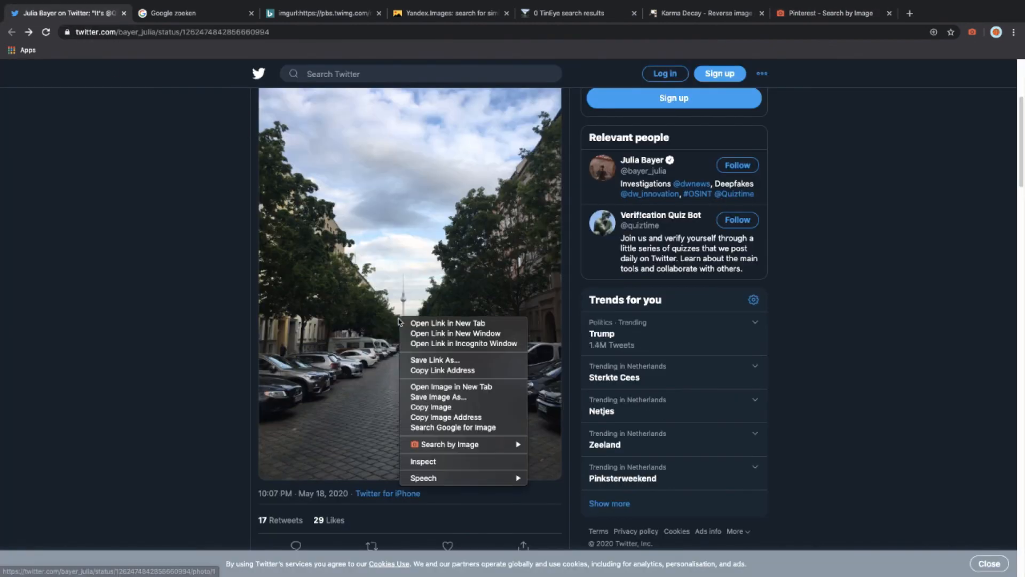
mouse_move(449, 444)
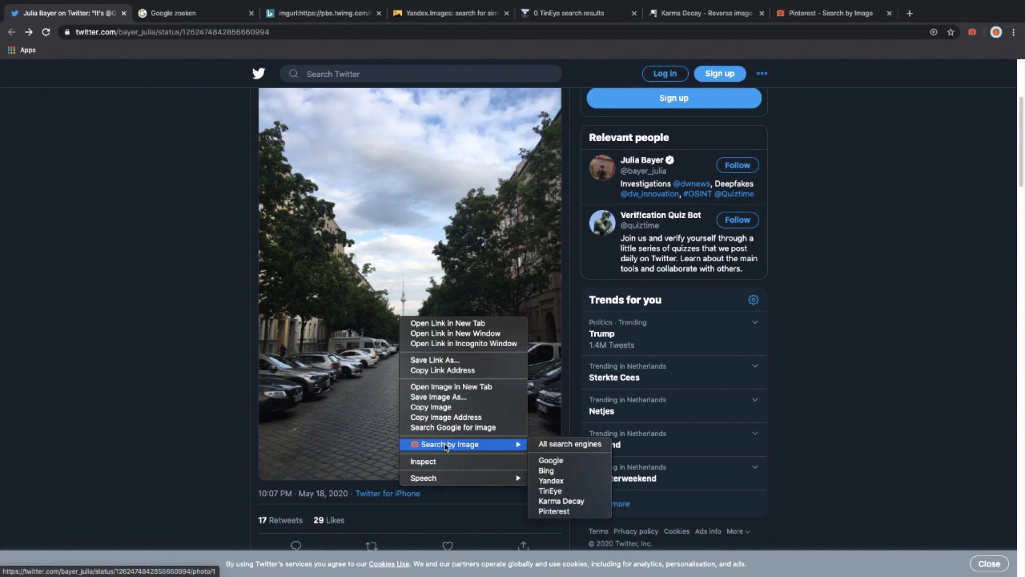